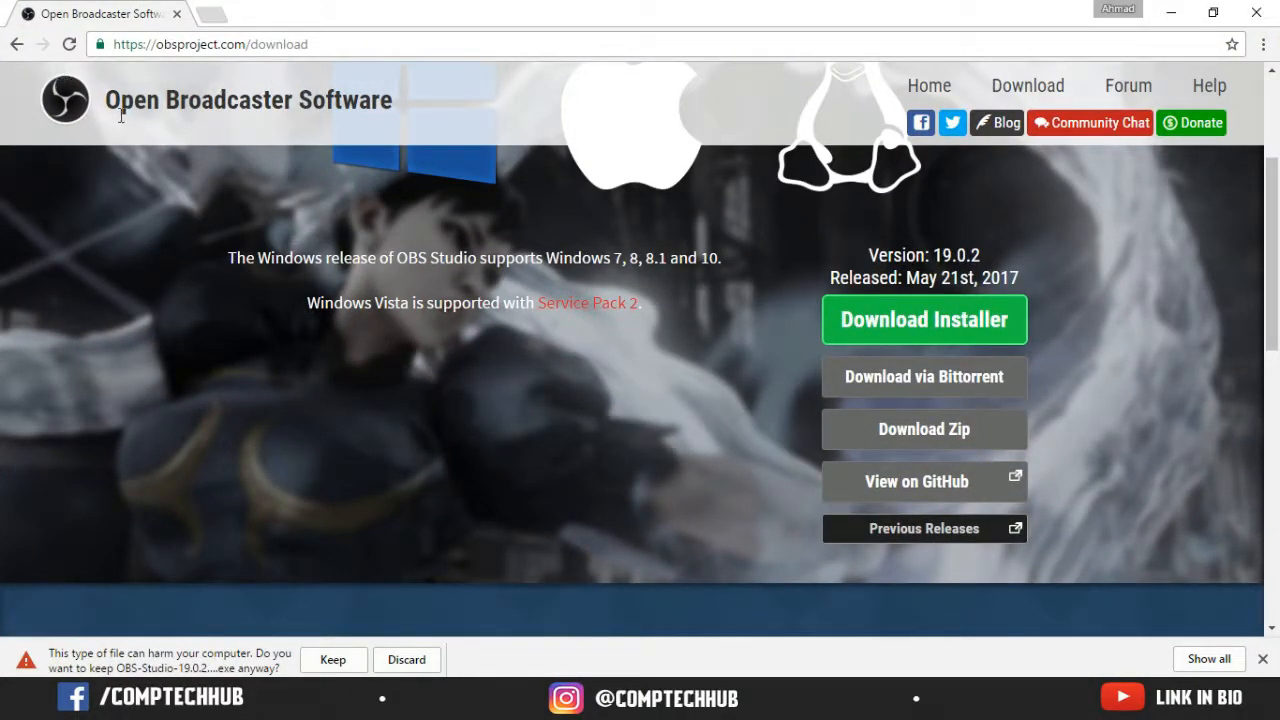
{"action": "mouse_move", "coordinate": [504, 196]}
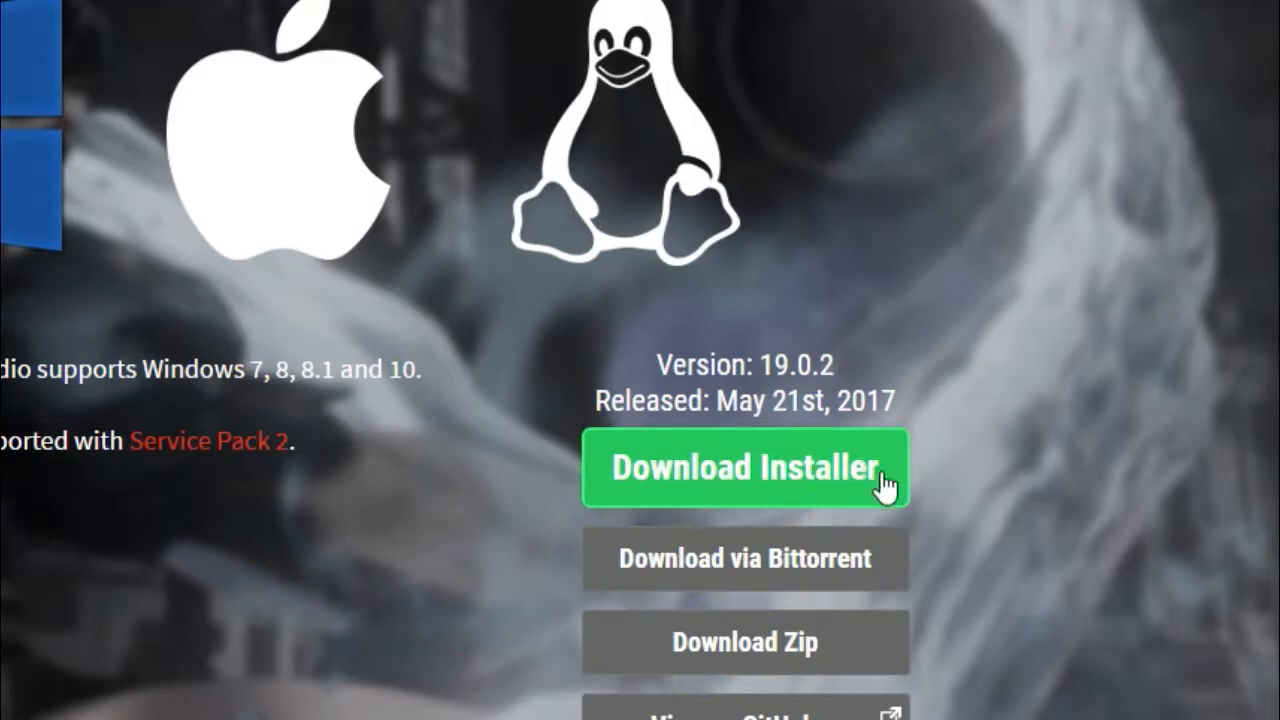
Download the Windows OBS Studio 19.0.2 installer, keep the flagged file and launch it
{"action": "left_click", "coordinate": [744, 468]}
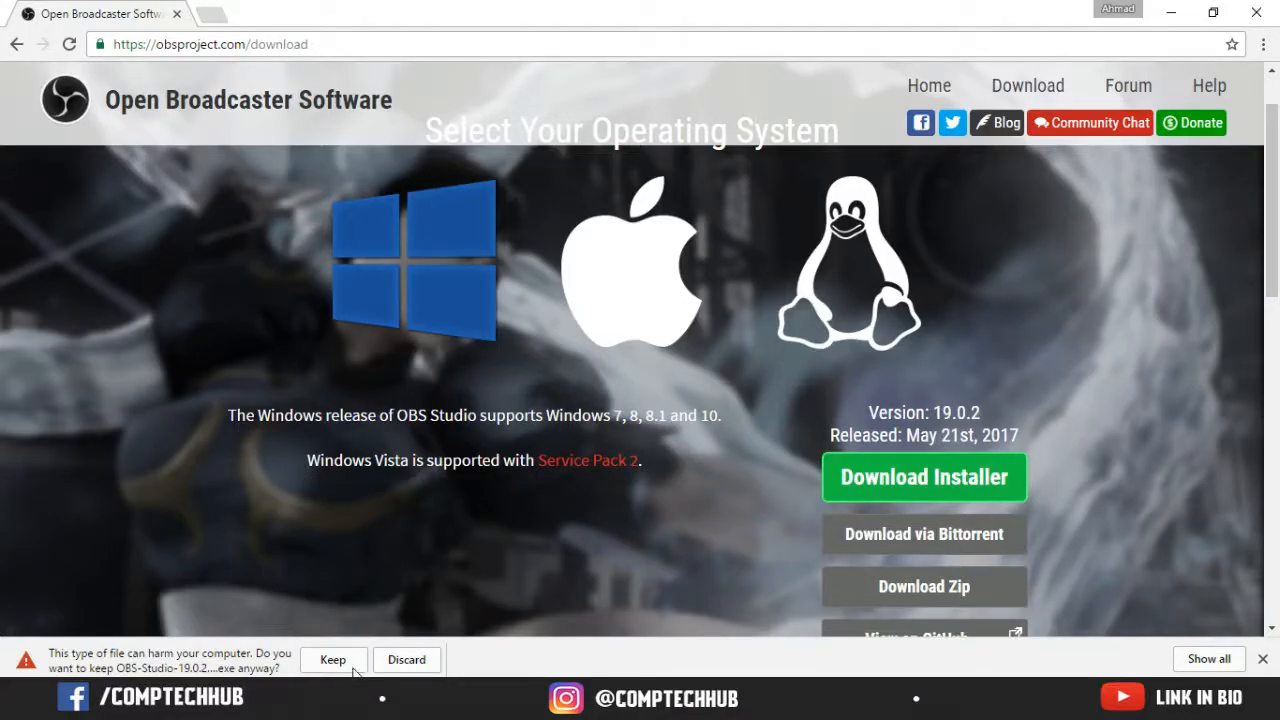
{"action": "left_click", "coordinate": [332, 660]}
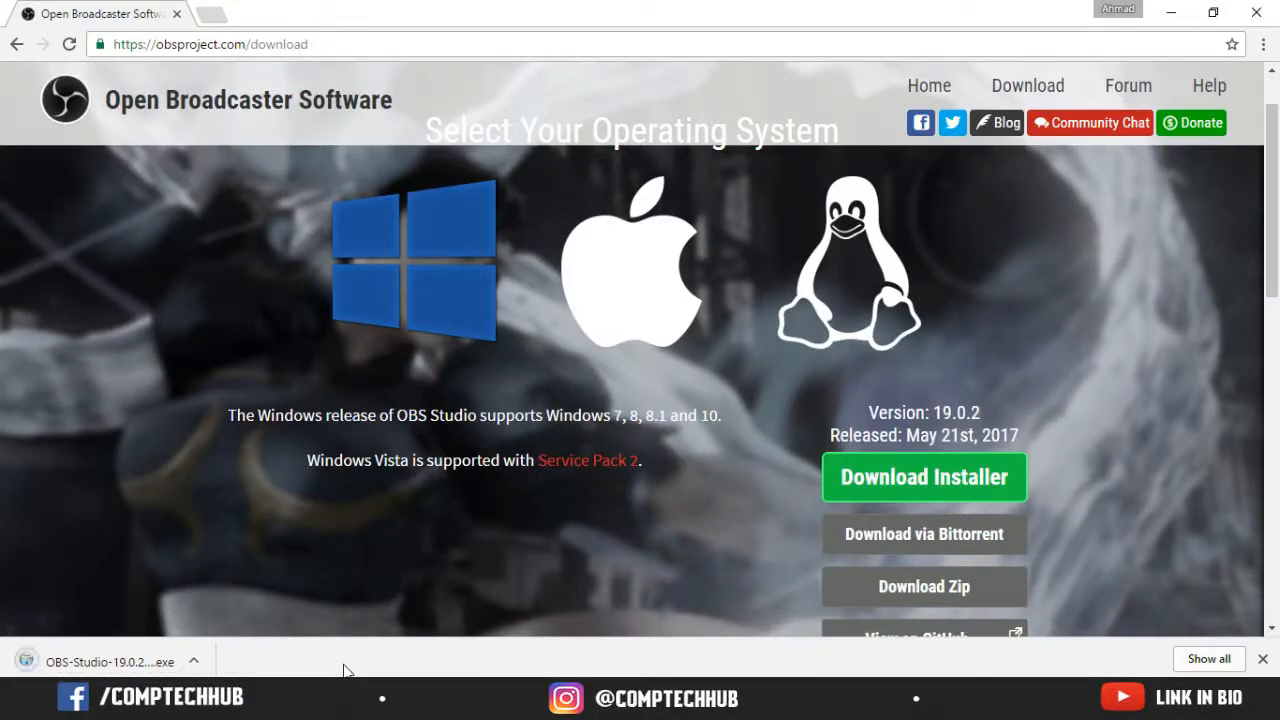
{"action": "mouse_move", "coordinate": [230, 648]}
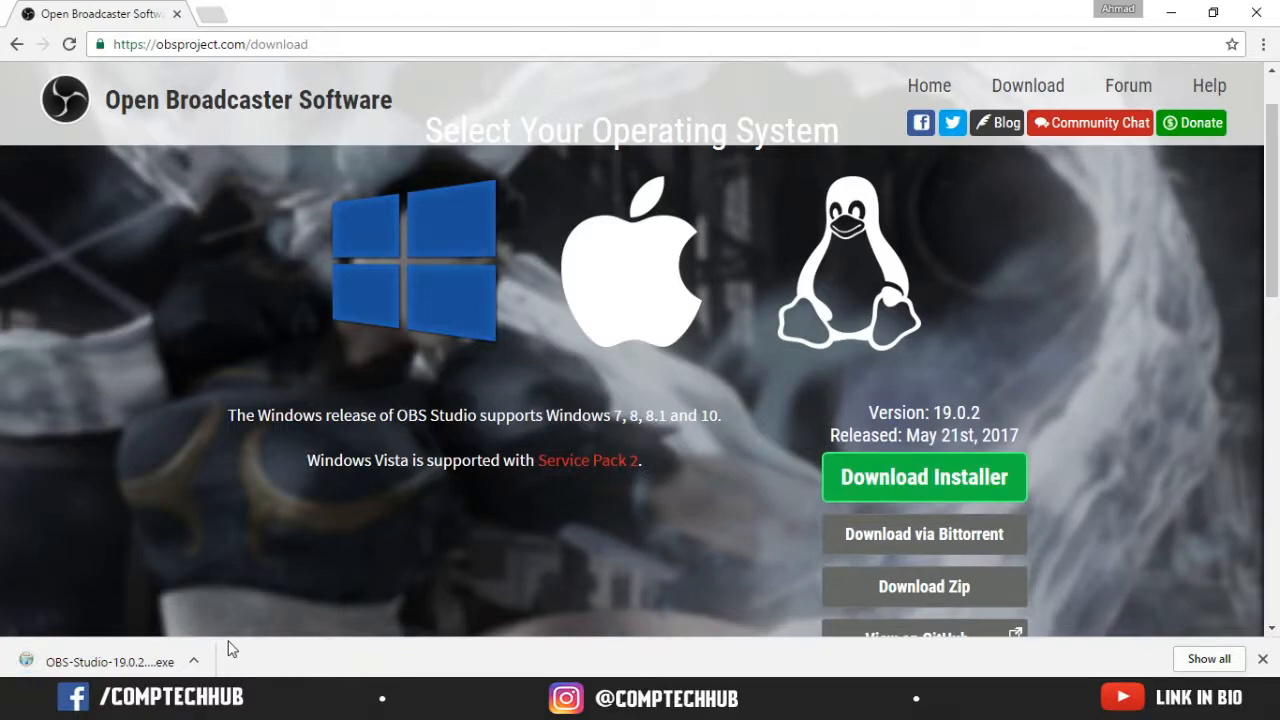
{"action": "left_click", "coordinate": [110, 660]}
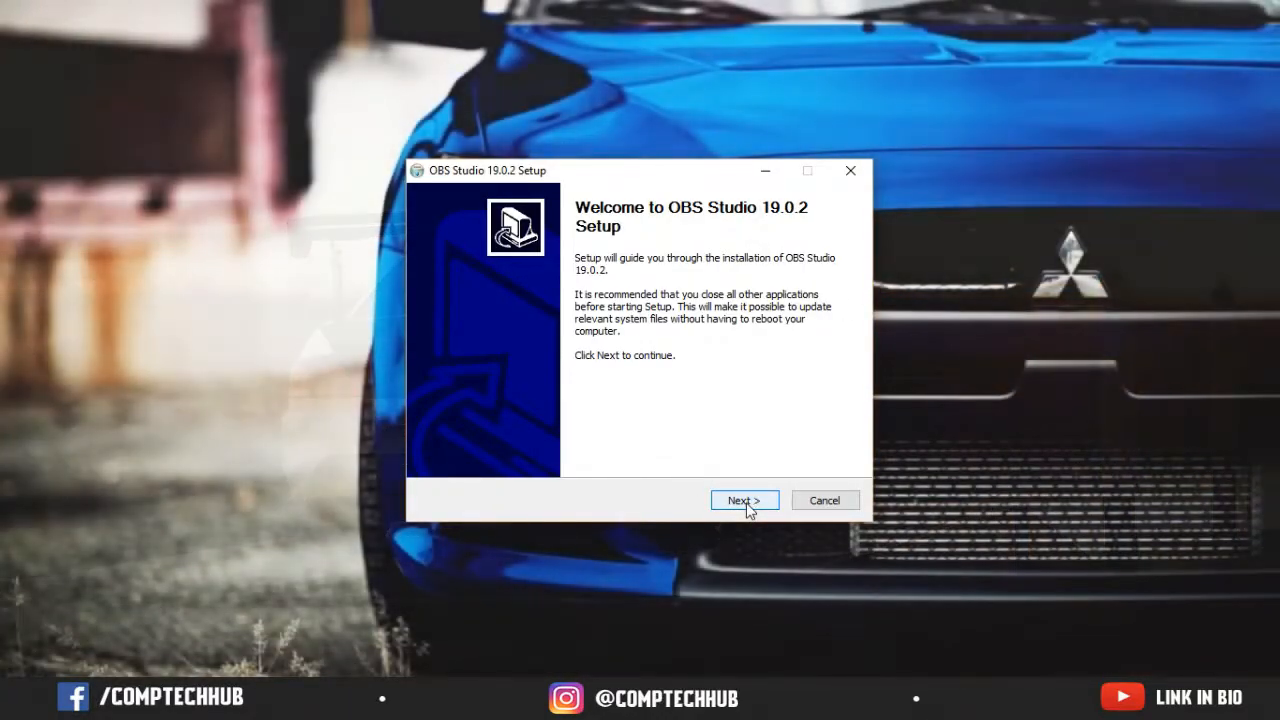
Run the setup wizard through license, default-component install and Finish with Launch OBS Studio checked
{"action": "left_click", "coordinate": [744, 500]}
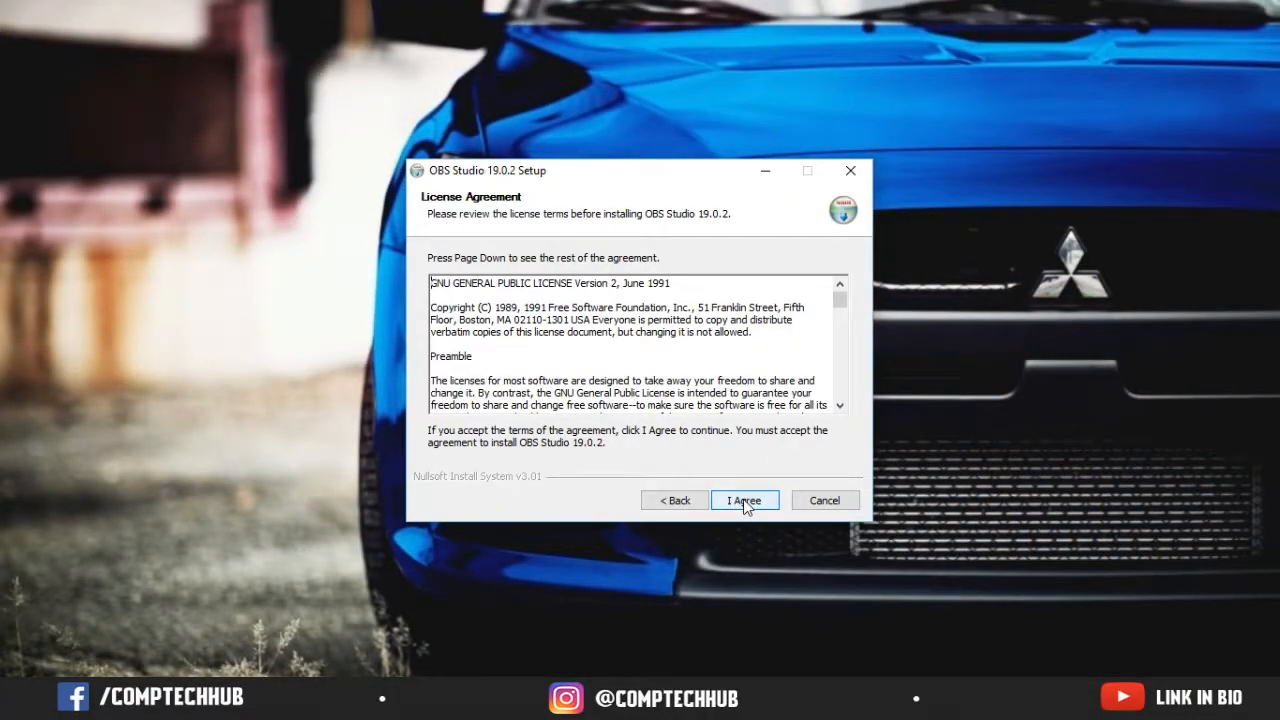
{"action": "left_click", "coordinate": [744, 500]}
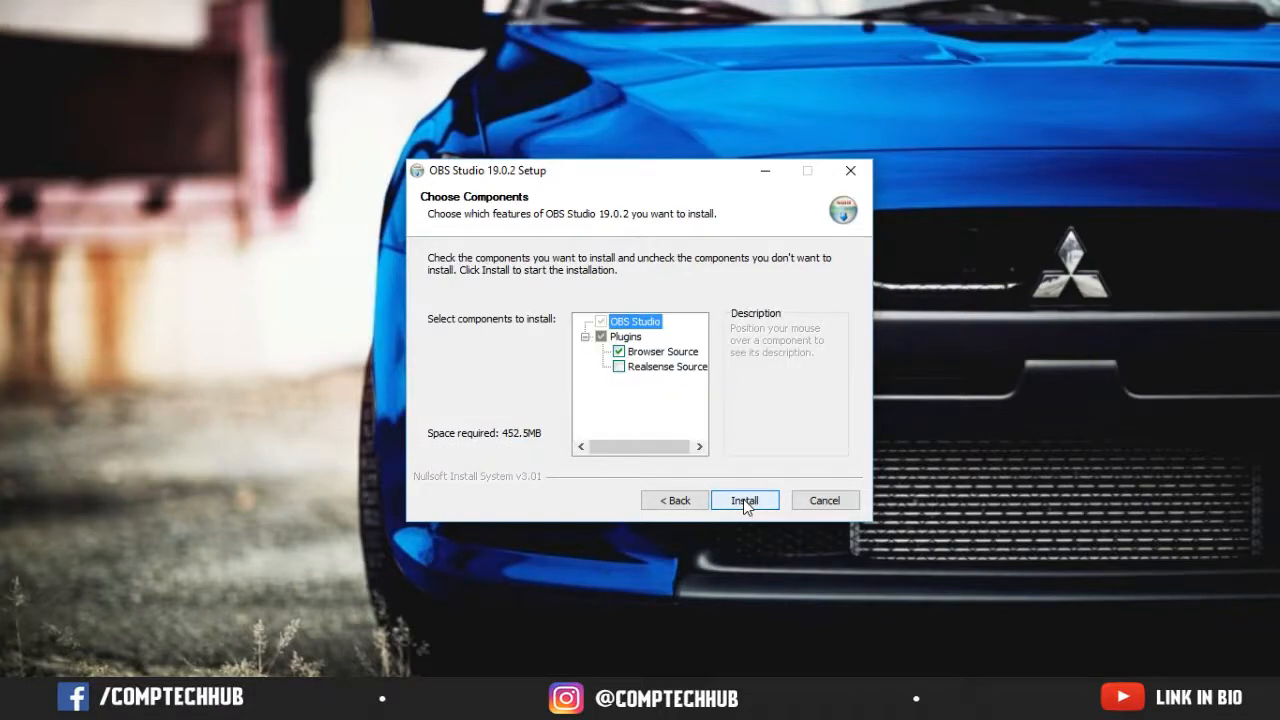
{"action": "mouse_move", "coordinate": [736, 420]}
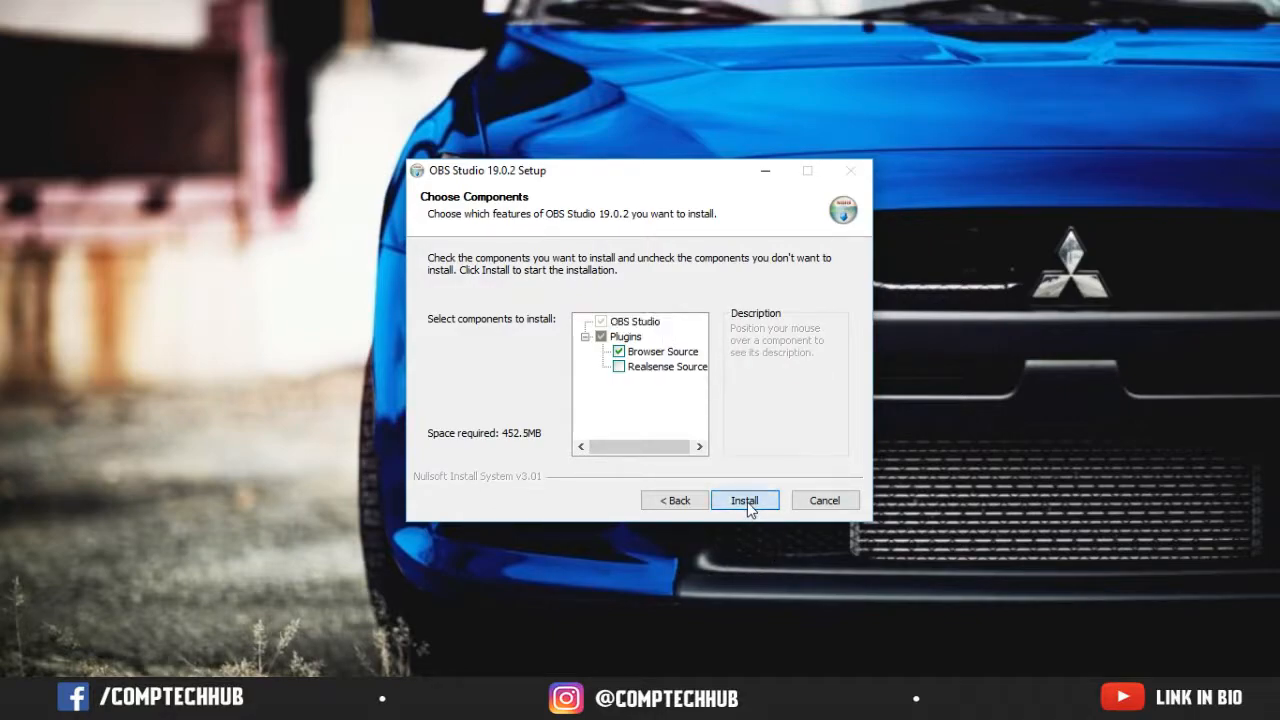
{"action": "left_click", "coordinate": [744, 500]}
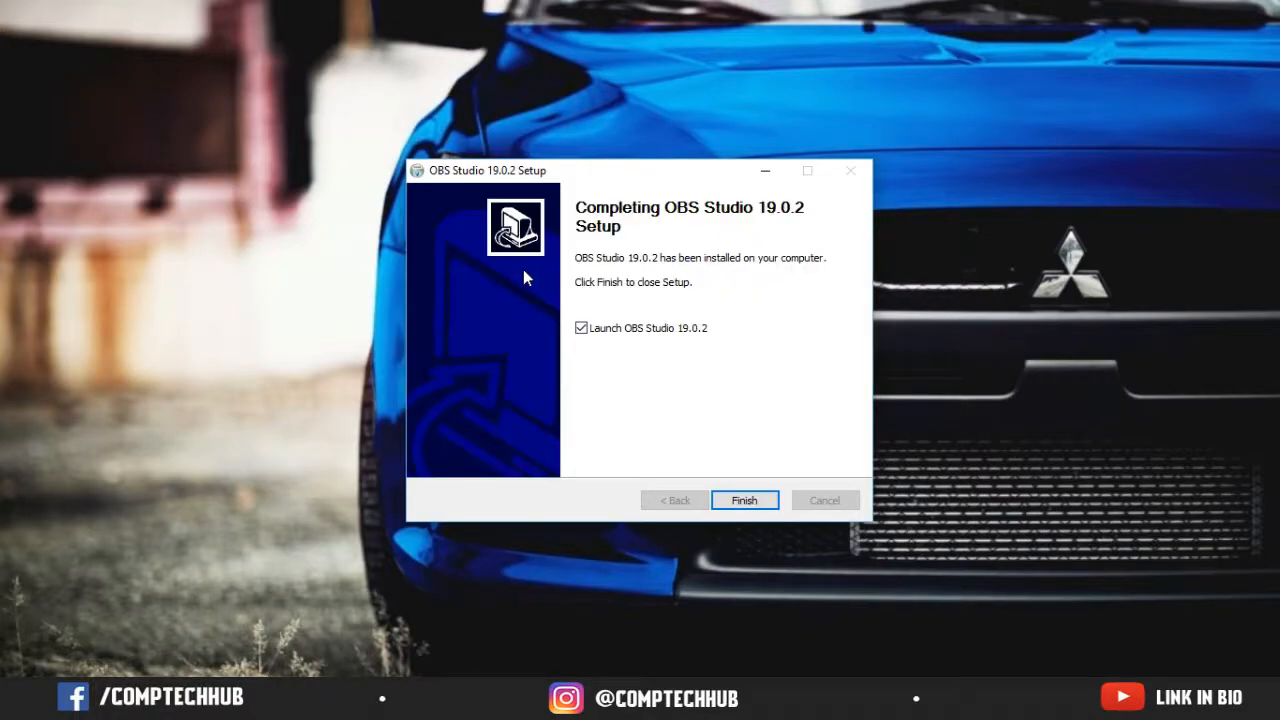
{"action": "mouse_move", "coordinate": [716, 360]}
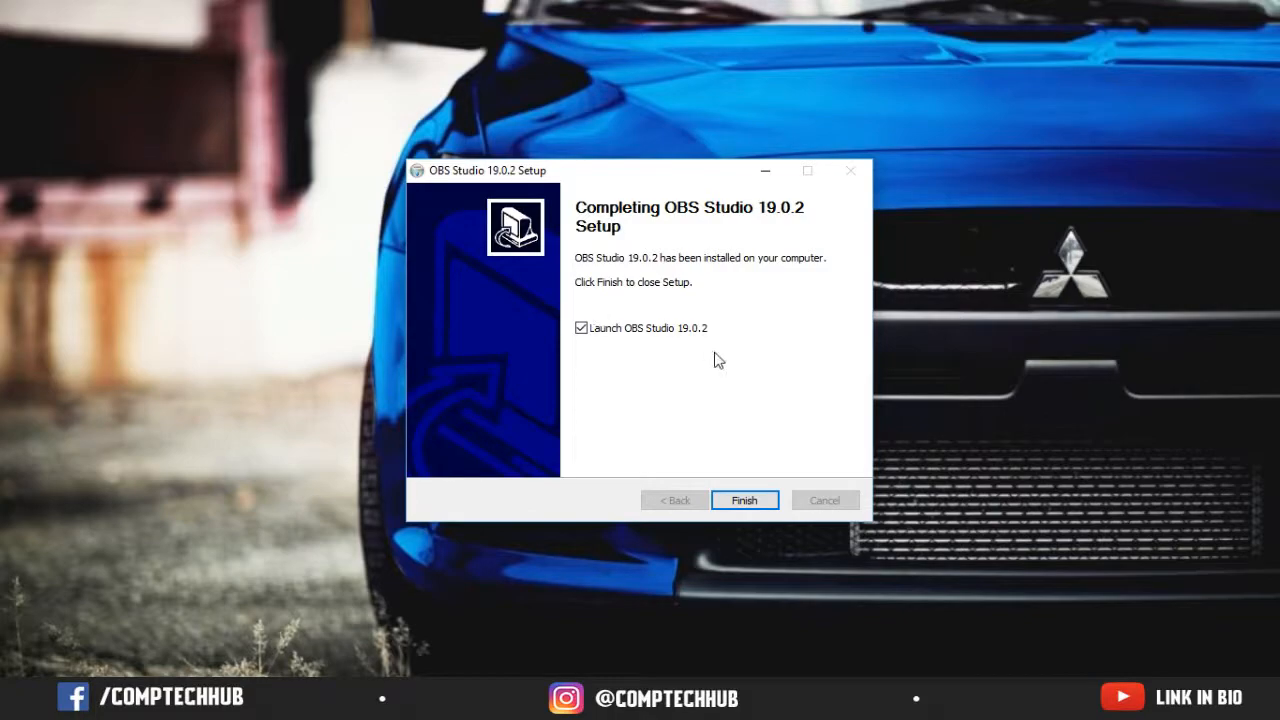
{"action": "left_click", "coordinate": [744, 500]}
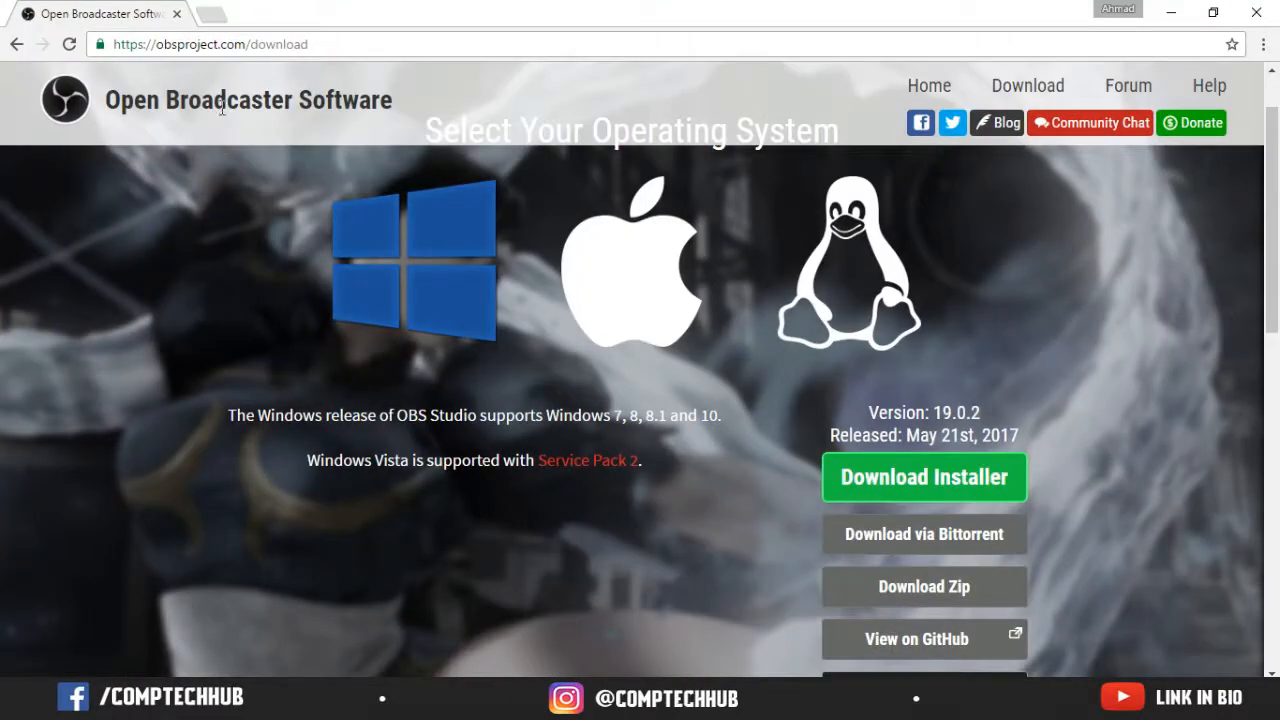
From the YouTube channel page, enter Creator Studio via the avatar menu and go to Live Streaming
{"action": "left_click", "coordinate": [210, 44]}
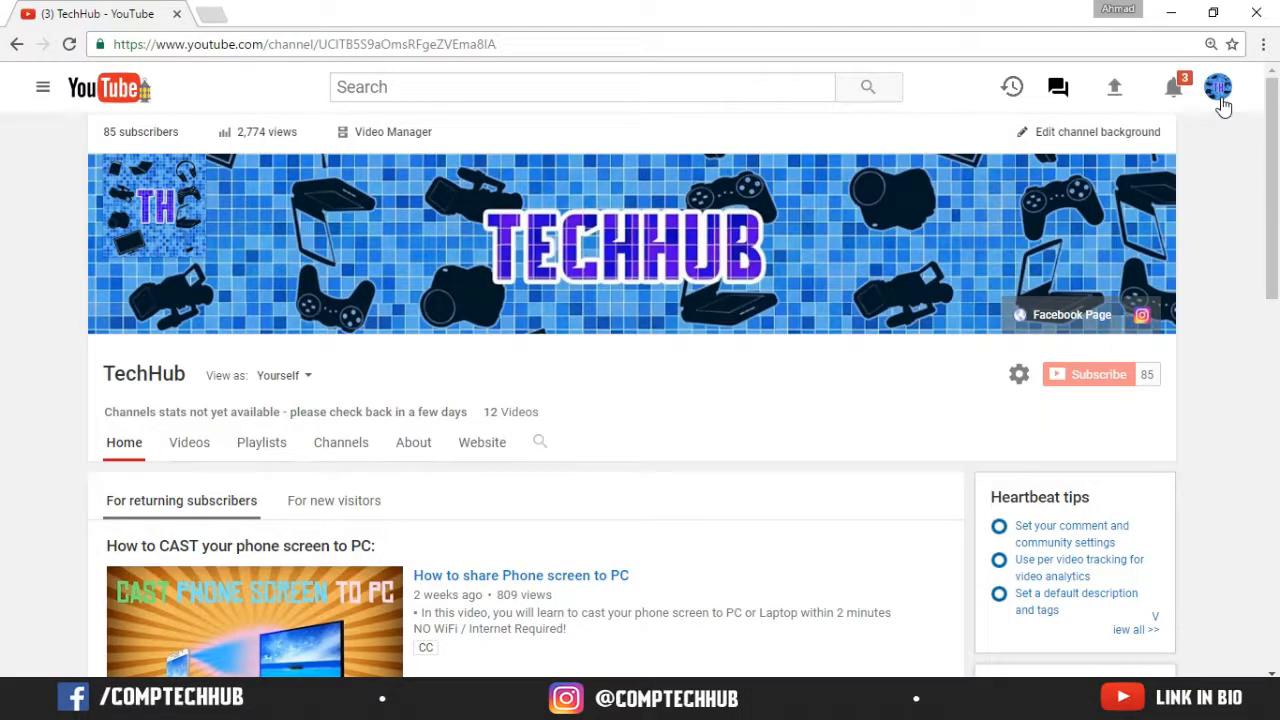
{"action": "left_click", "coordinate": [1218, 88]}
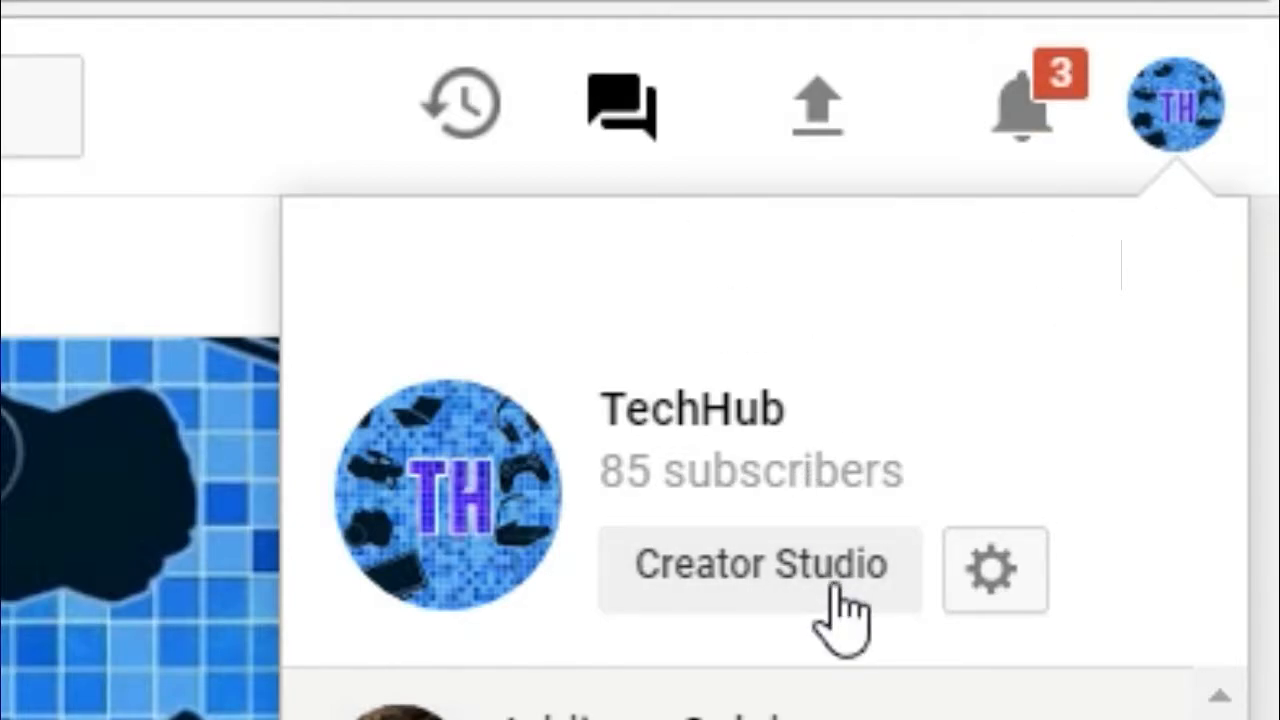
{"action": "left_click", "coordinate": [760, 564]}
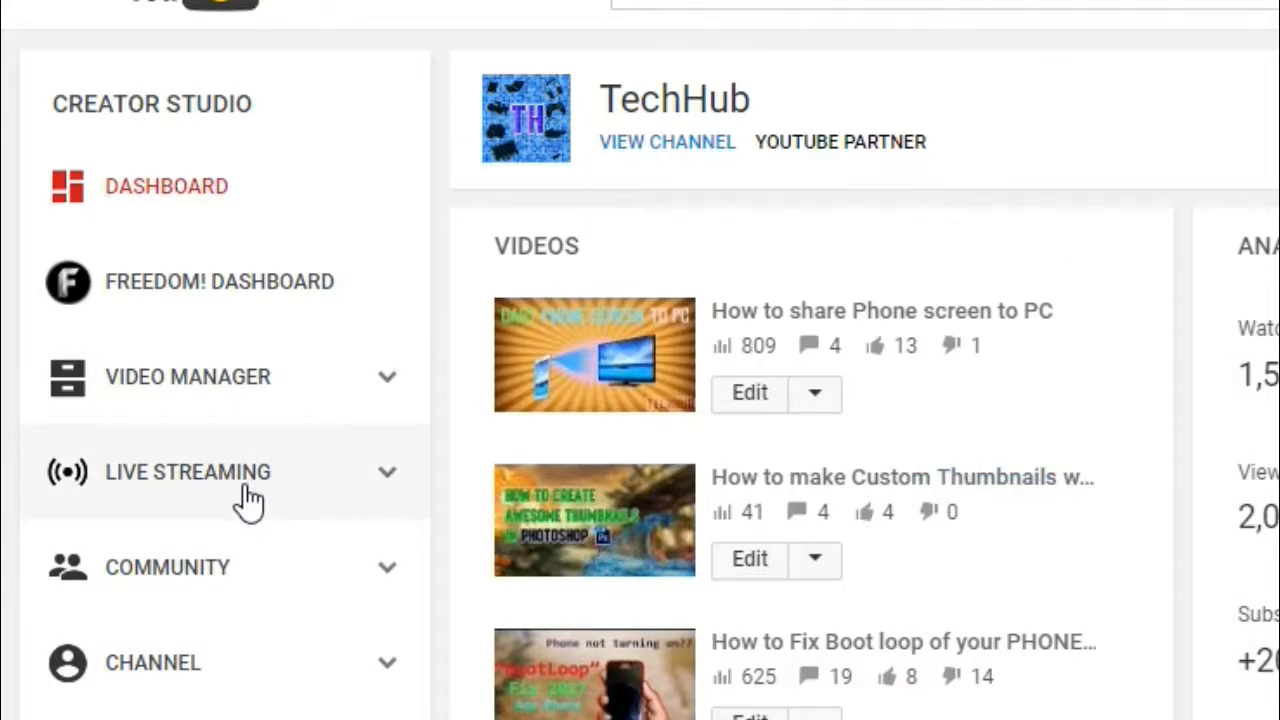
{"action": "left_click", "coordinate": [188, 472]}
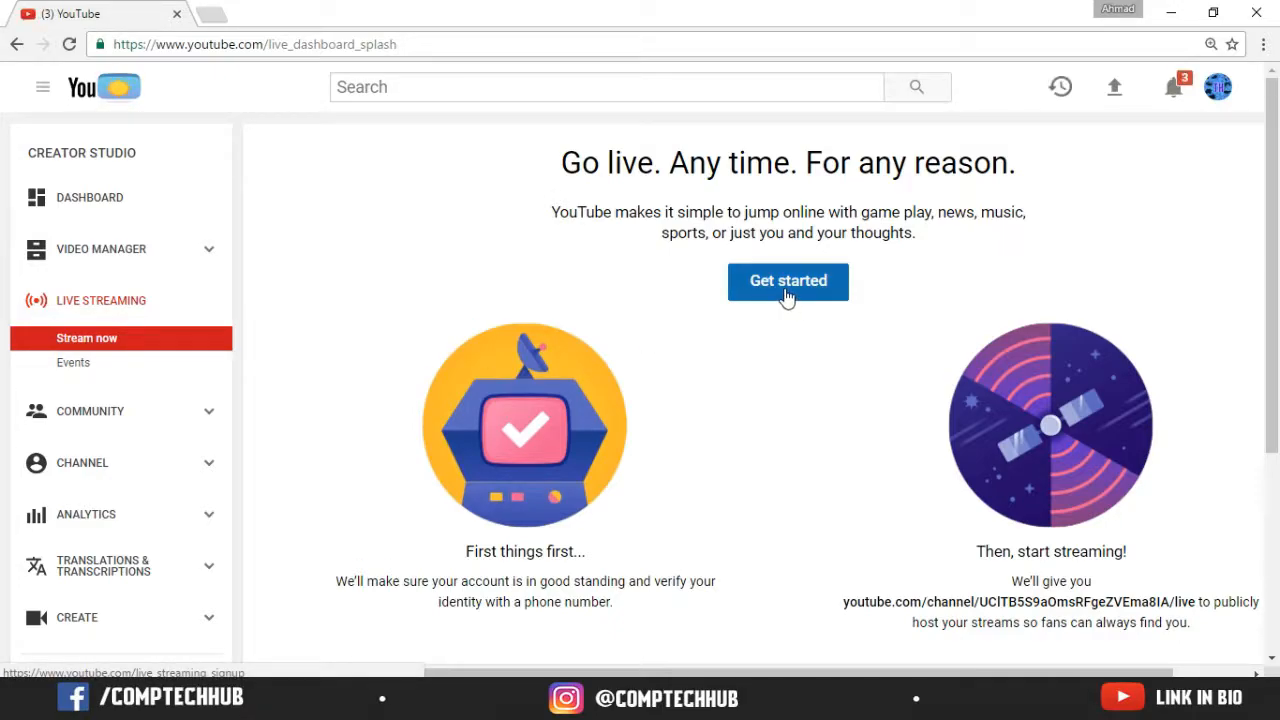
Enable live streaming with Get started and bring the Live Dashboard's Basic Info section into view
{"action": "left_click", "coordinate": [788, 280]}
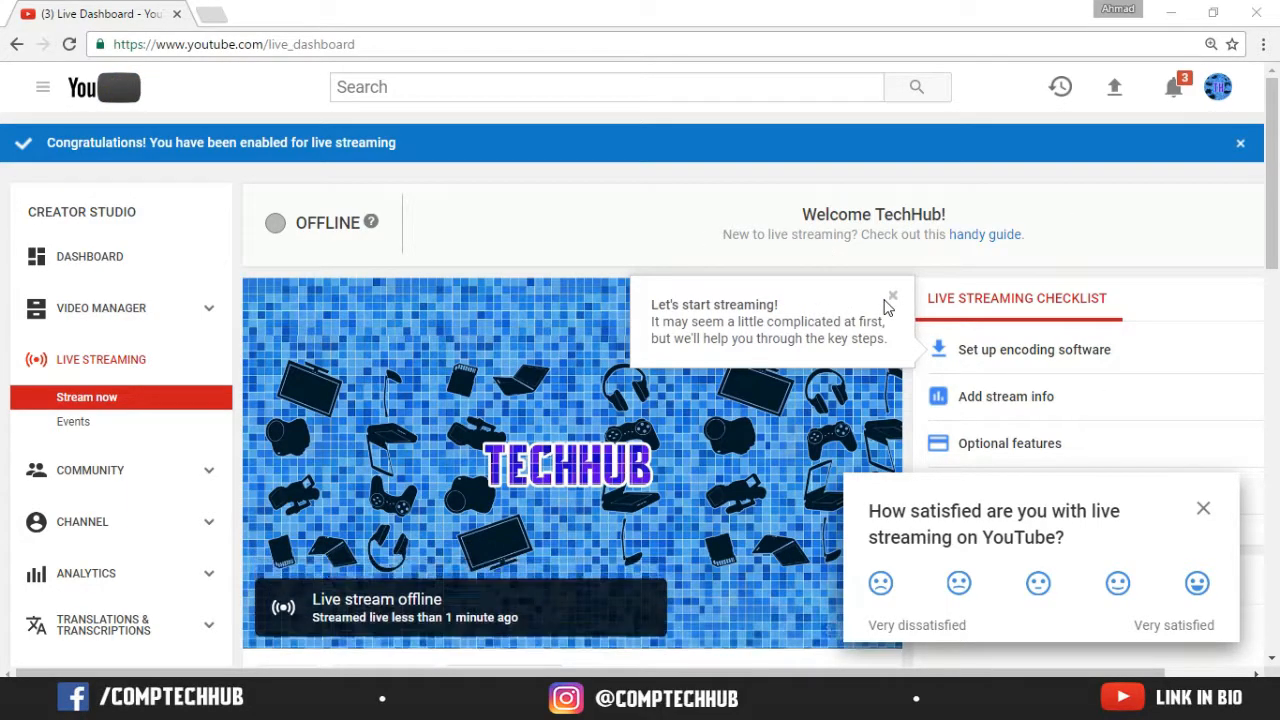
{"action": "scroll", "scroll_direction": "down", "scroll_amount": 3}
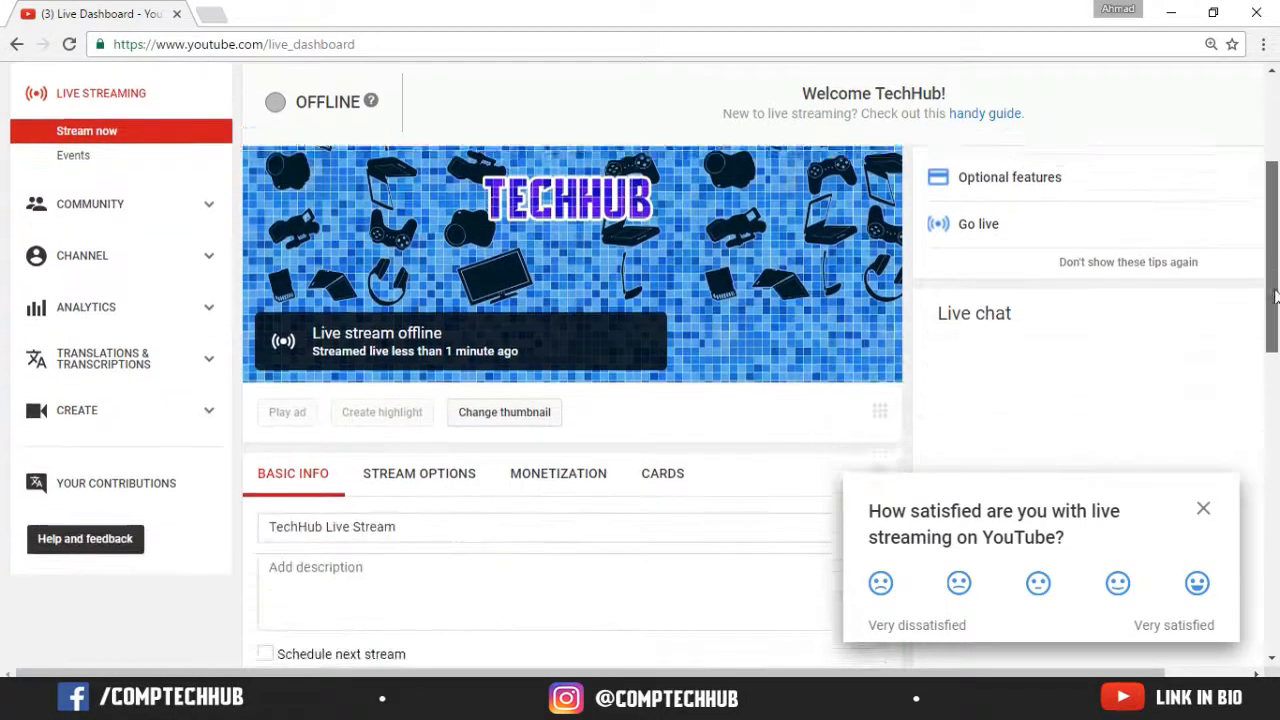
{"action": "scroll", "scroll_direction": "down", "scroll_amount": 3}
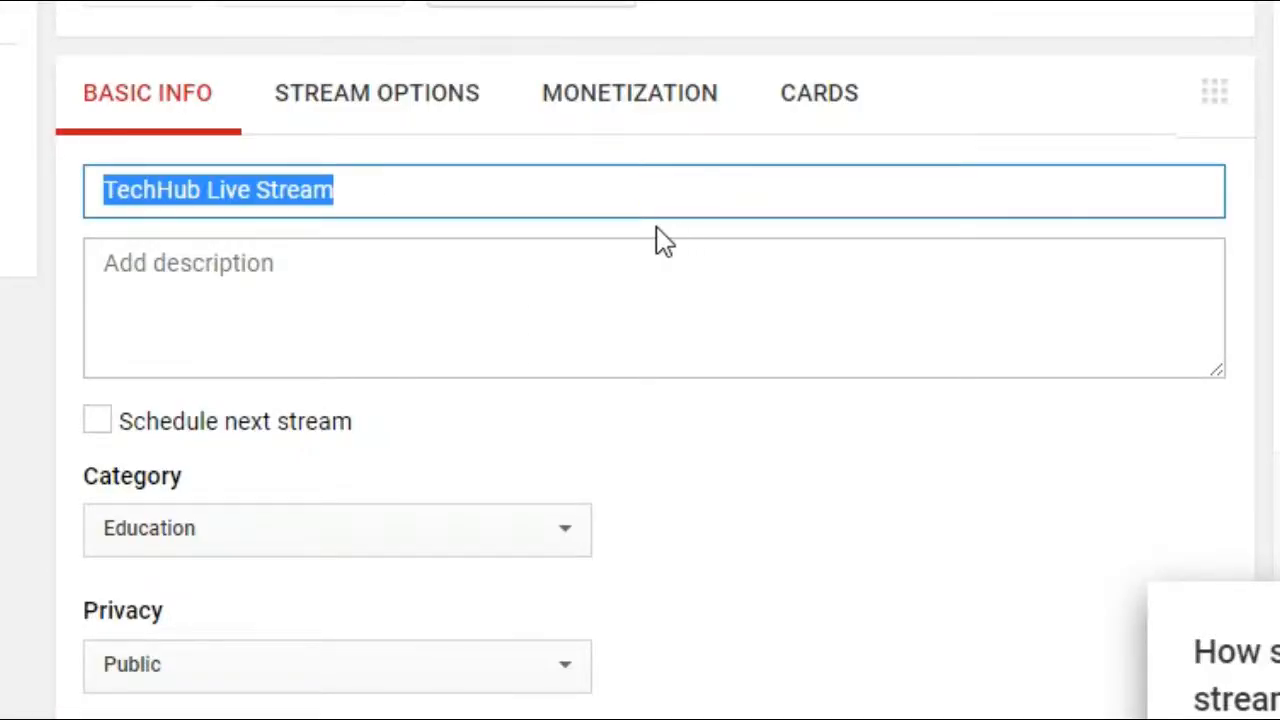
{"action": "mouse_move", "coordinate": [248, 450]}
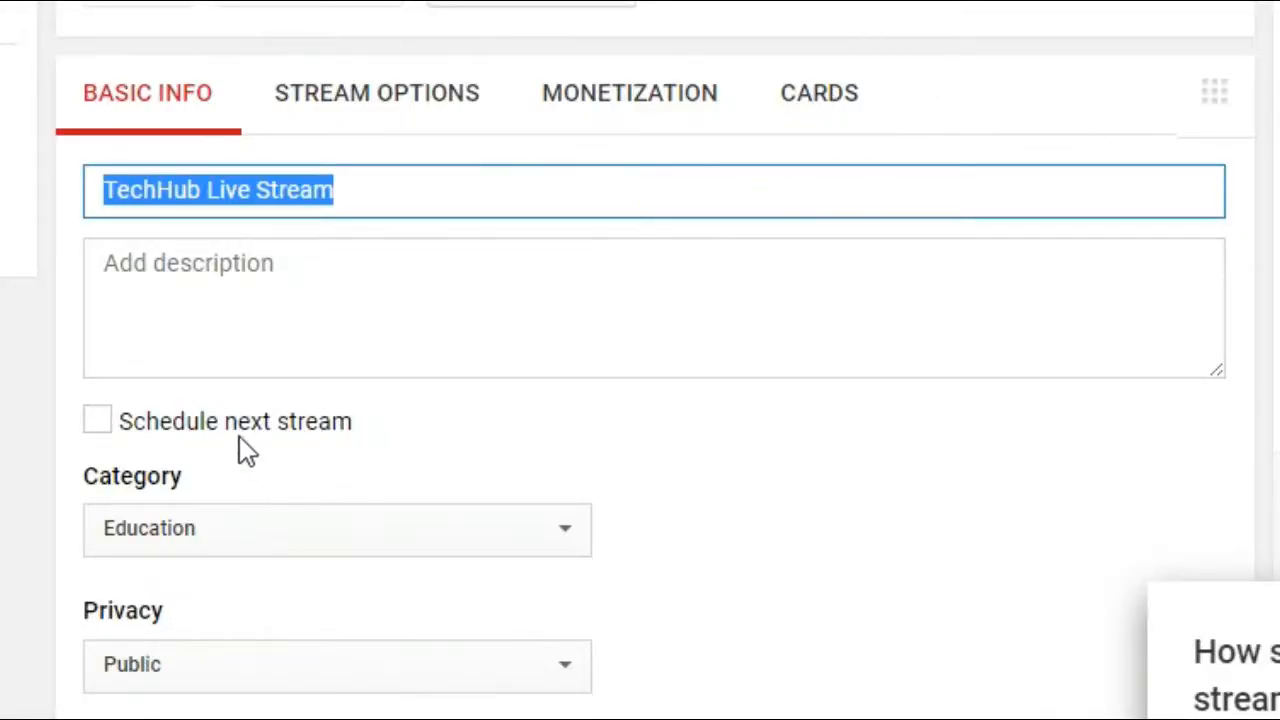
{"action": "mouse_move", "coordinate": [614, 462]}
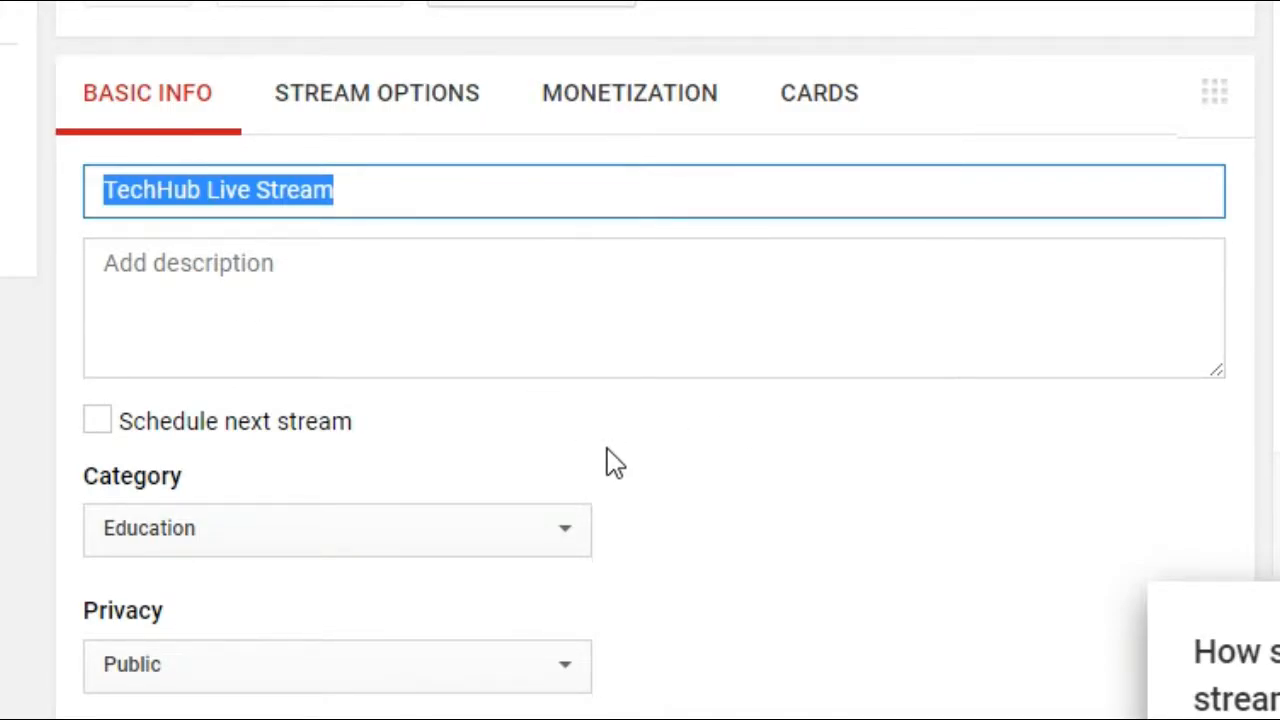
Turn on Monetize with ads for the stream, let it save, and return to Basic Info
{"action": "left_click", "coordinate": [628, 92]}
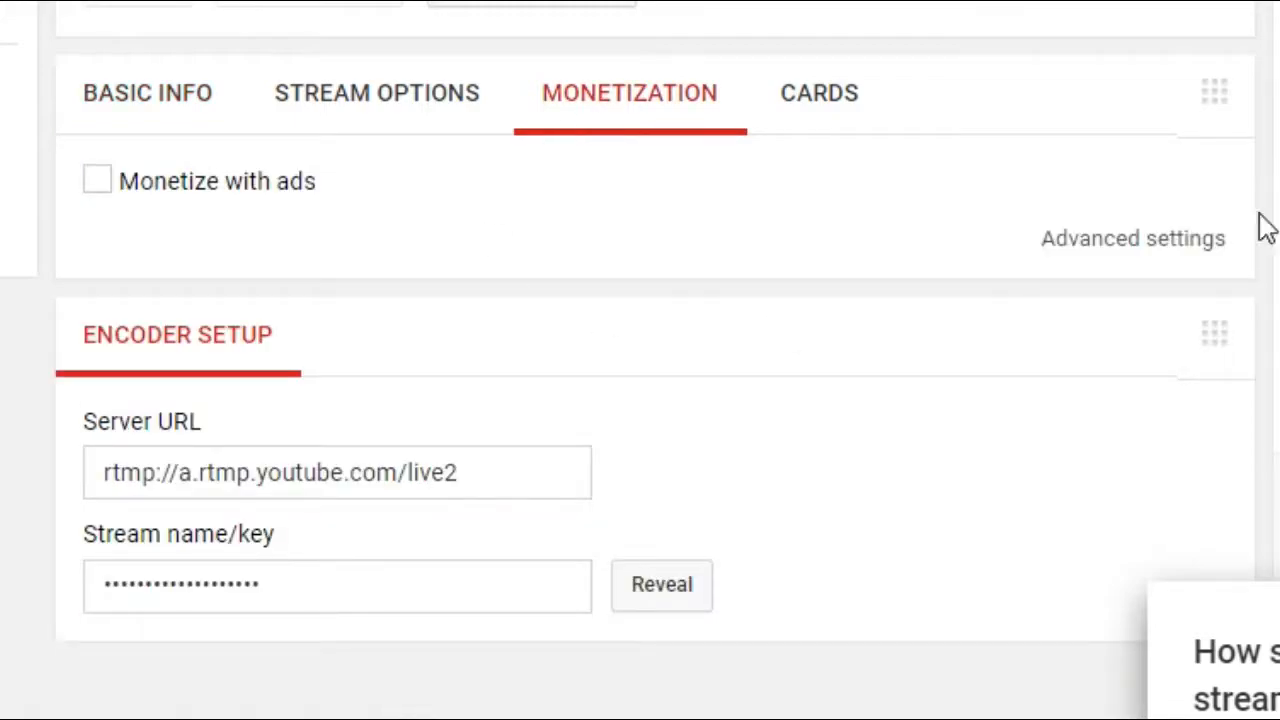
{"action": "mouse_move", "coordinate": [116, 190]}
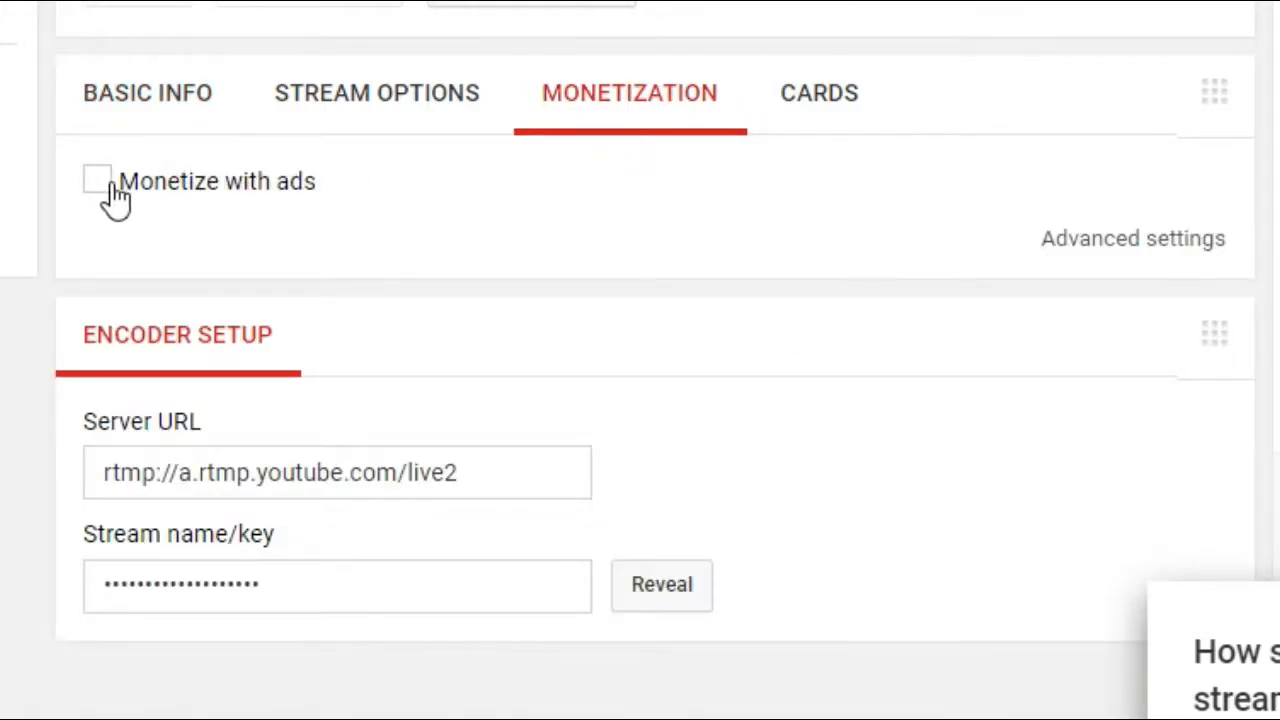
{"action": "left_click", "coordinate": [98, 180]}
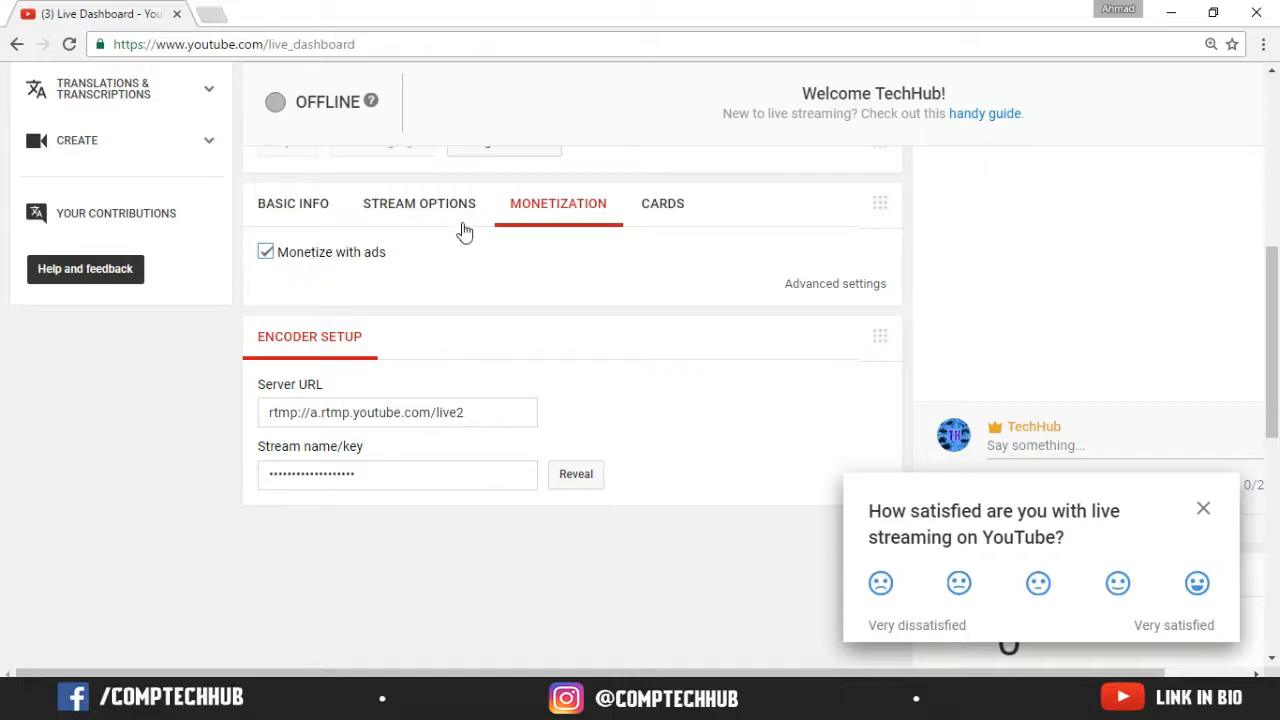
{"action": "left_click", "coordinate": [292, 204]}
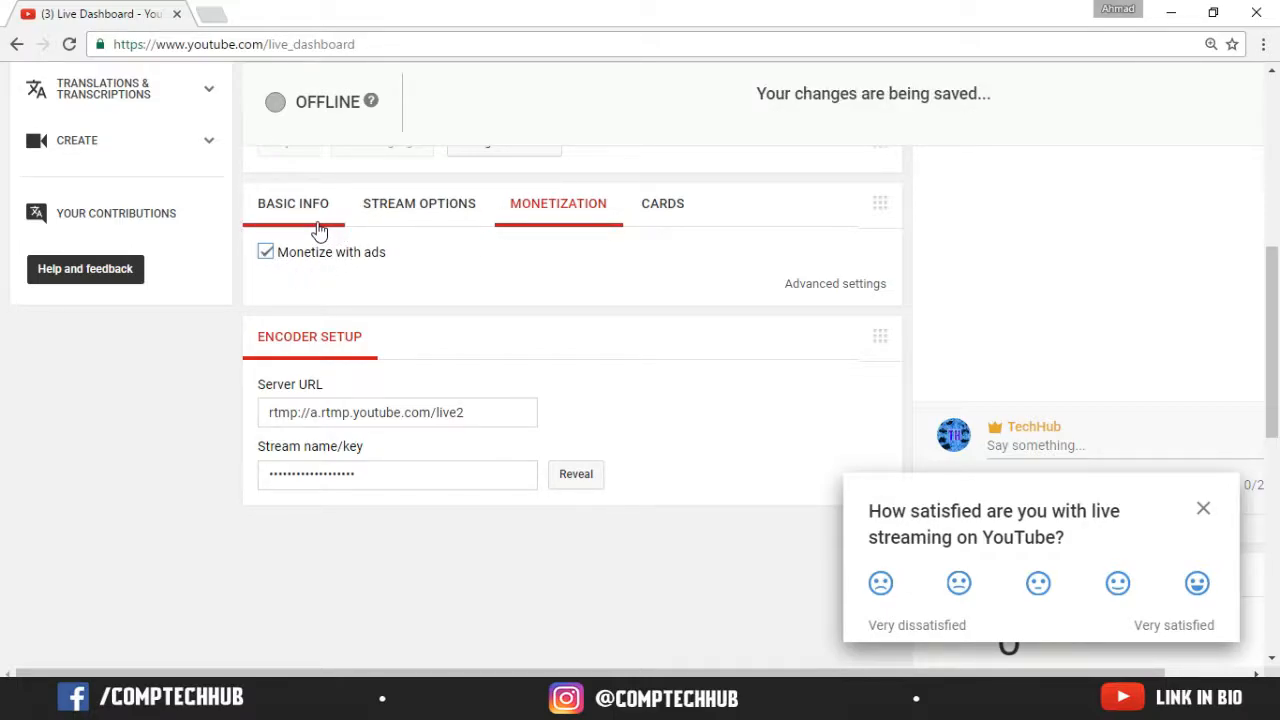
{"action": "left_click", "coordinate": [292, 204]}
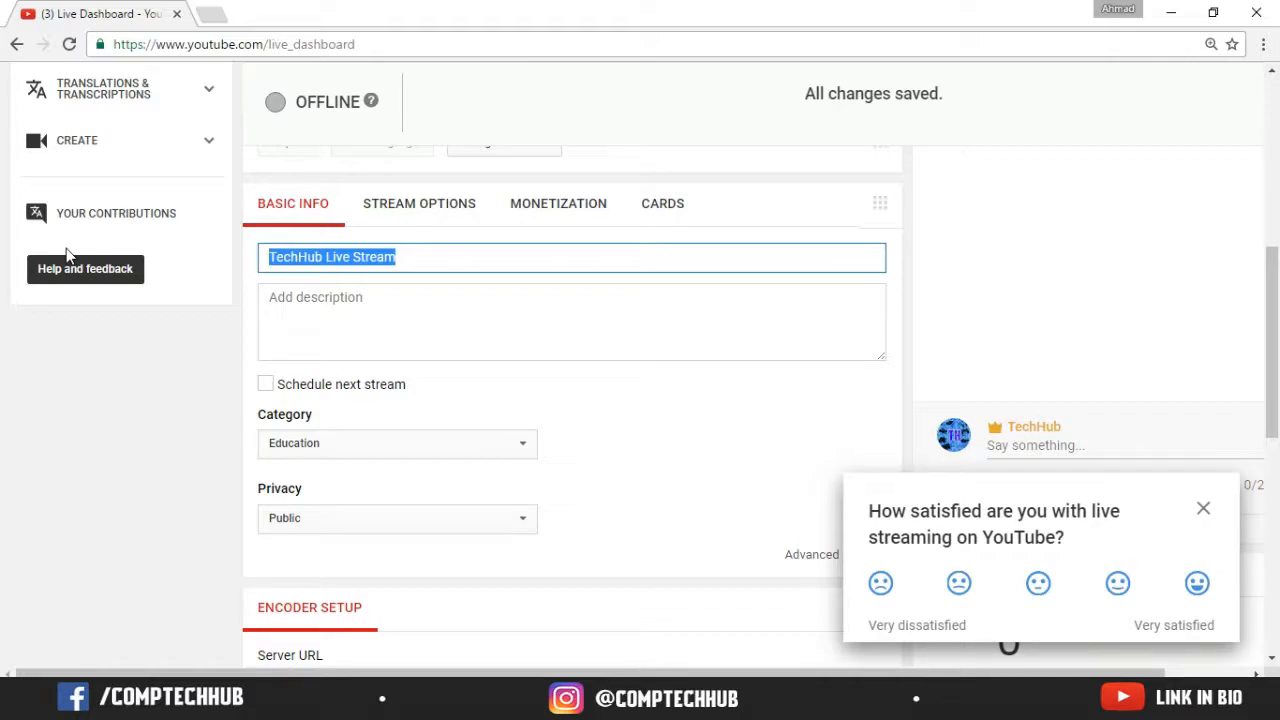
Replace the stream title with 'TechHub Tutorials'
{"action": "type", "text": "TechH"}
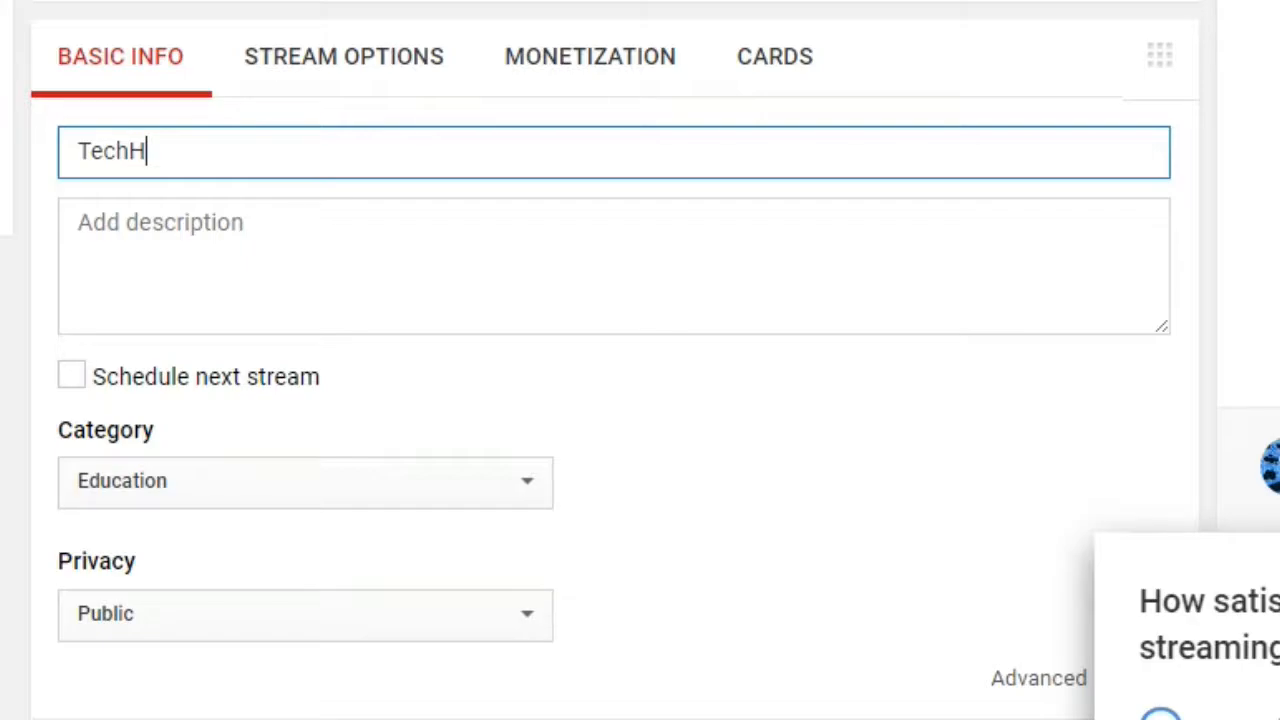
{"action": "type", "text": "ub Tutorials"}
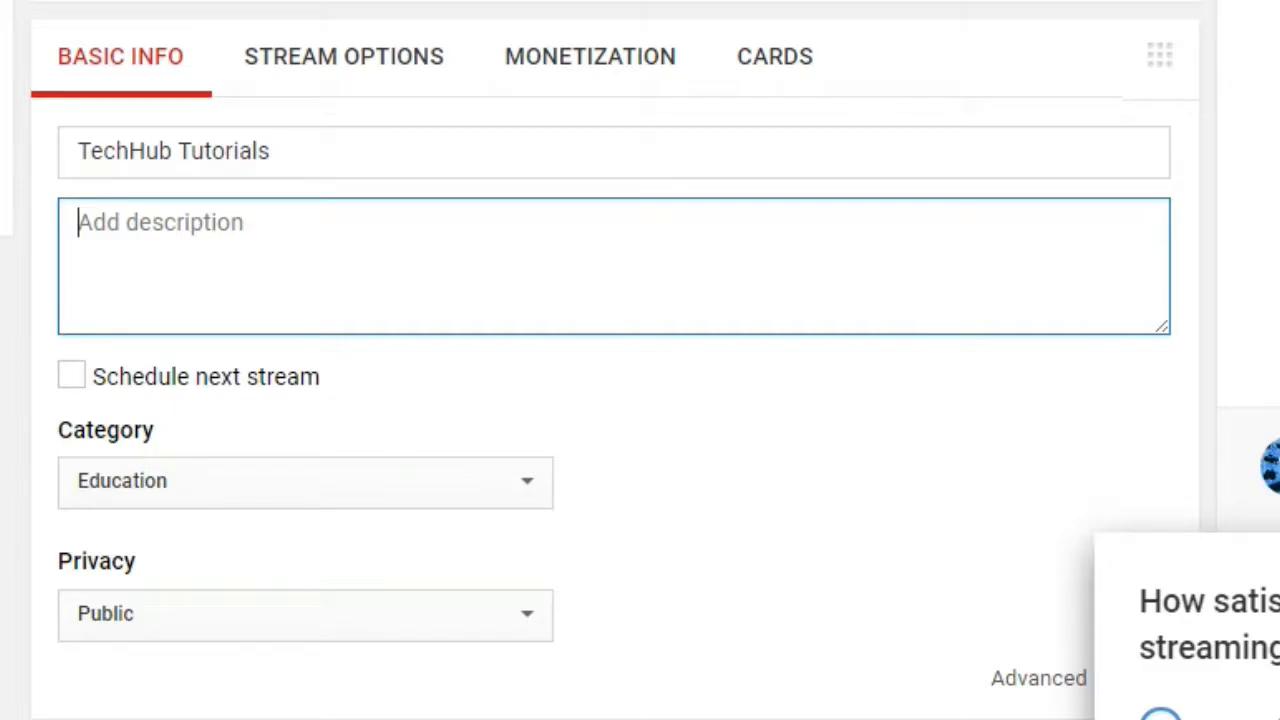
{"action": "mouse_move", "coordinate": [190, 486]}
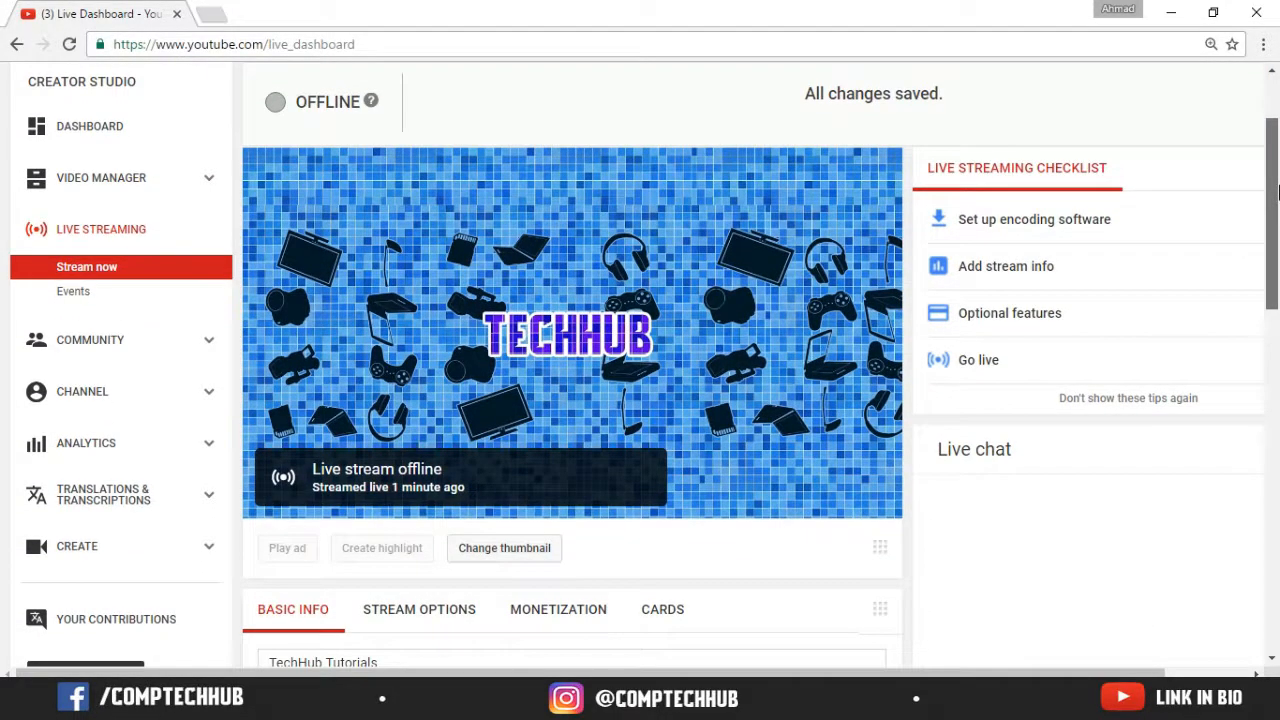
{"action": "scroll", "scroll_direction": "down", "scroll_amount": 3}
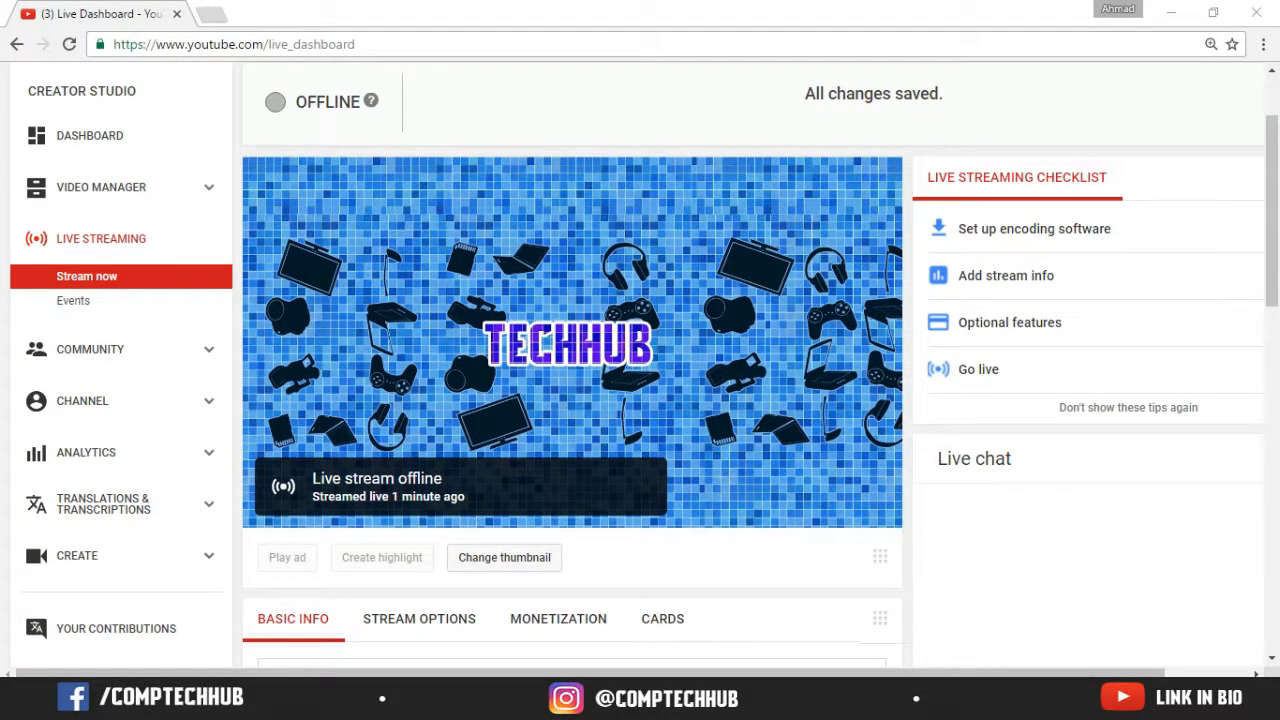
In OBS Settings > Stream, set Stream Type to Custom Streaming Server
{"action": "left_click", "coordinate": [232, 92]}
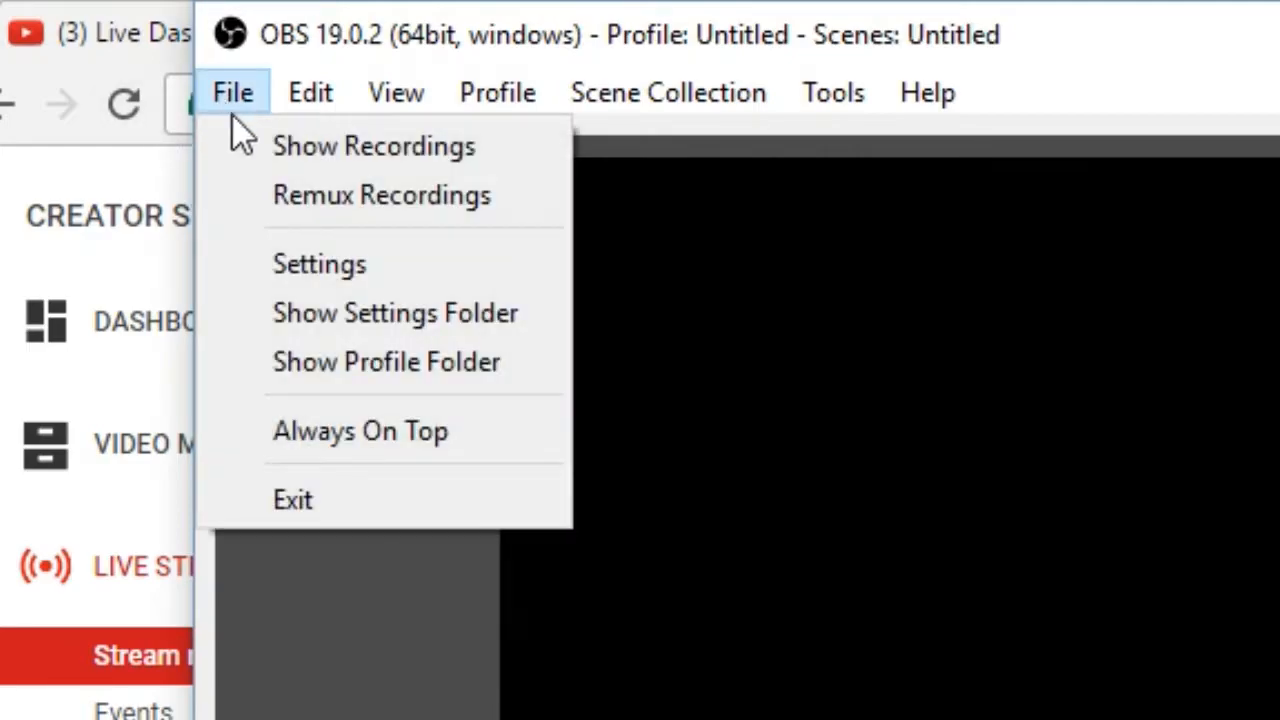
{"action": "left_click", "coordinate": [320, 264]}
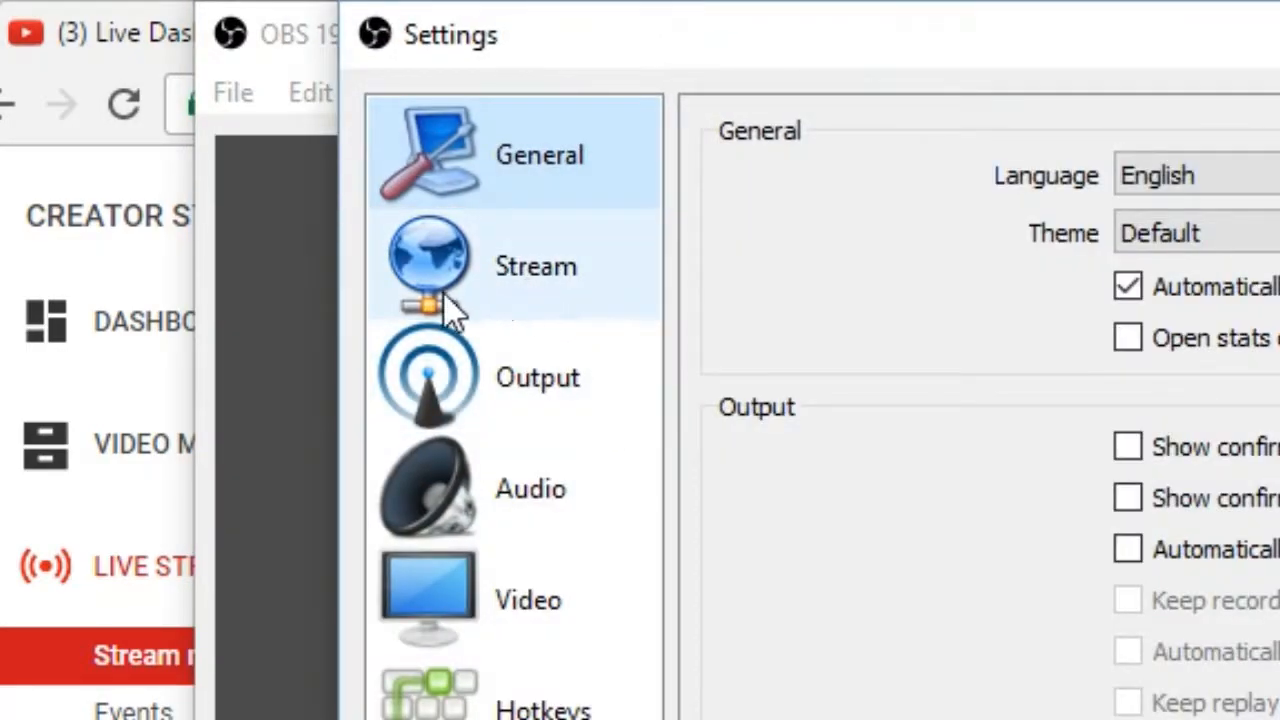
{"action": "left_click", "coordinate": [430, 264]}
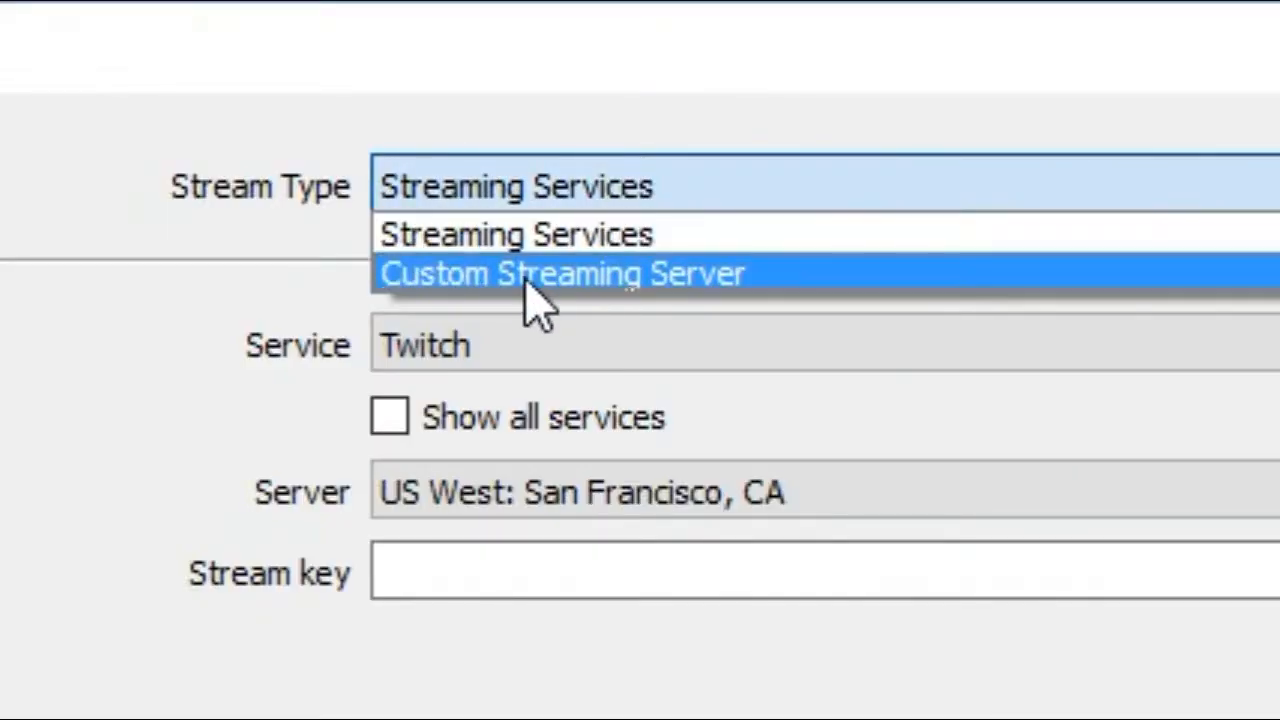
{"action": "mouse_move", "coordinate": [704, 430]}
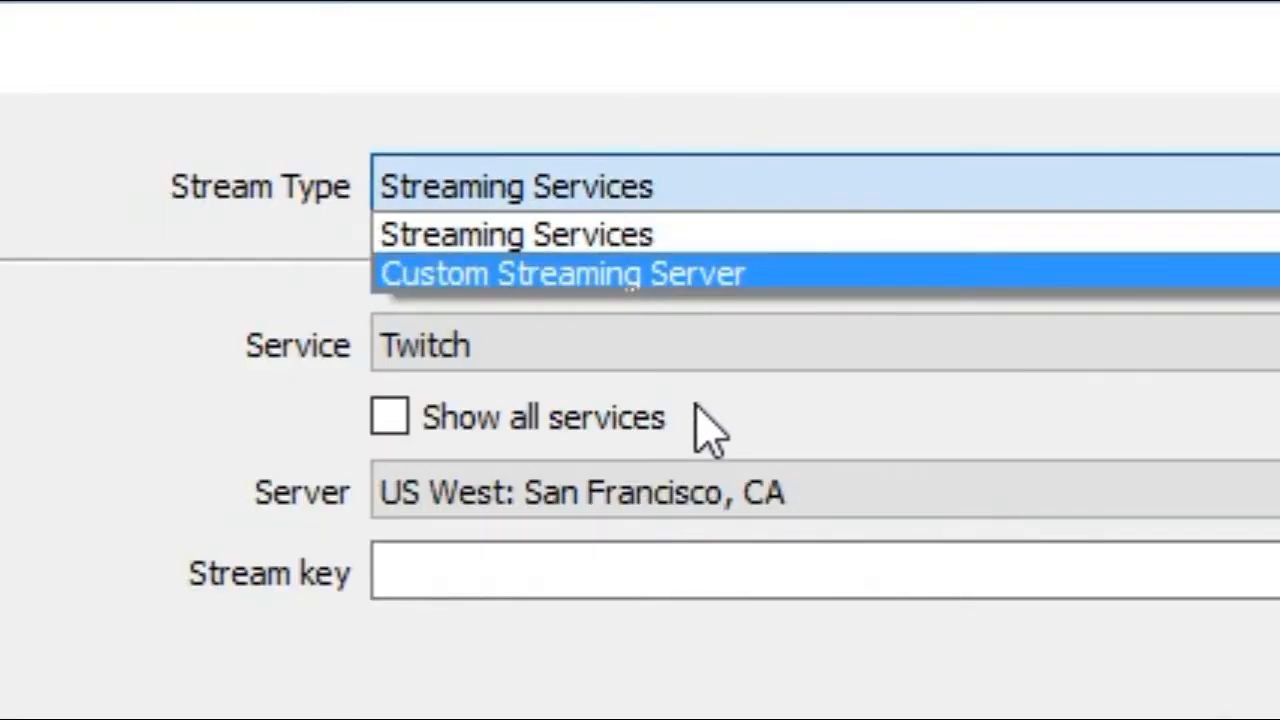
{"action": "mouse_move", "coordinate": [1170, 232]}
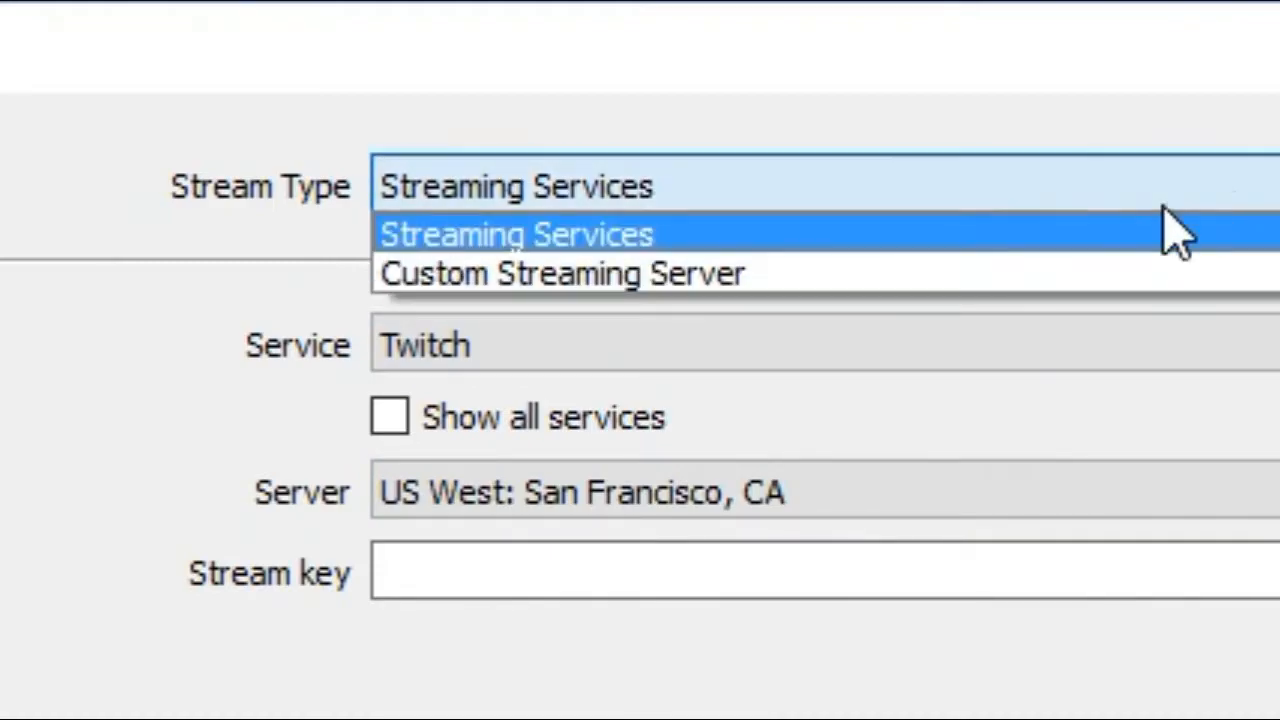
{"action": "left_click", "coordinate": [560, 272]}
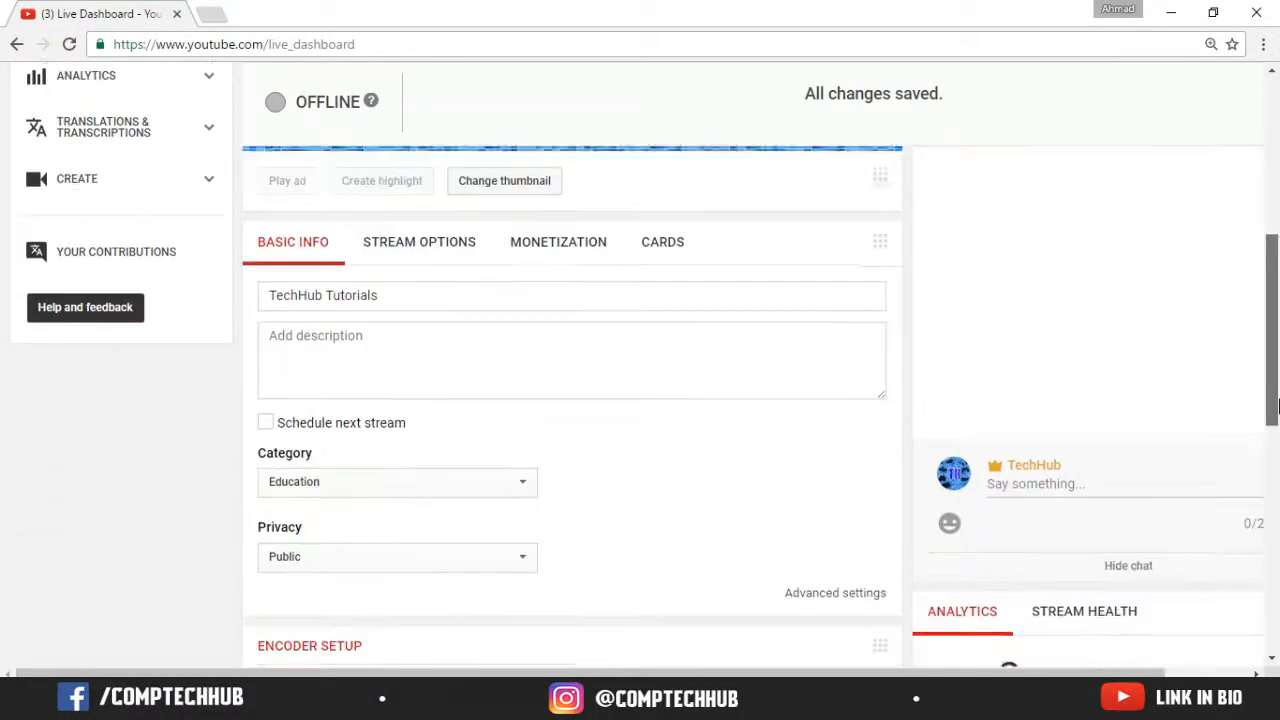
Copy the Encoder Setup server URL rtmp://a.rtmp.youtube.com/live2 from the dashboard
{"action": "scroll", "scroll_direction": "down", "scroll_amount": 3}
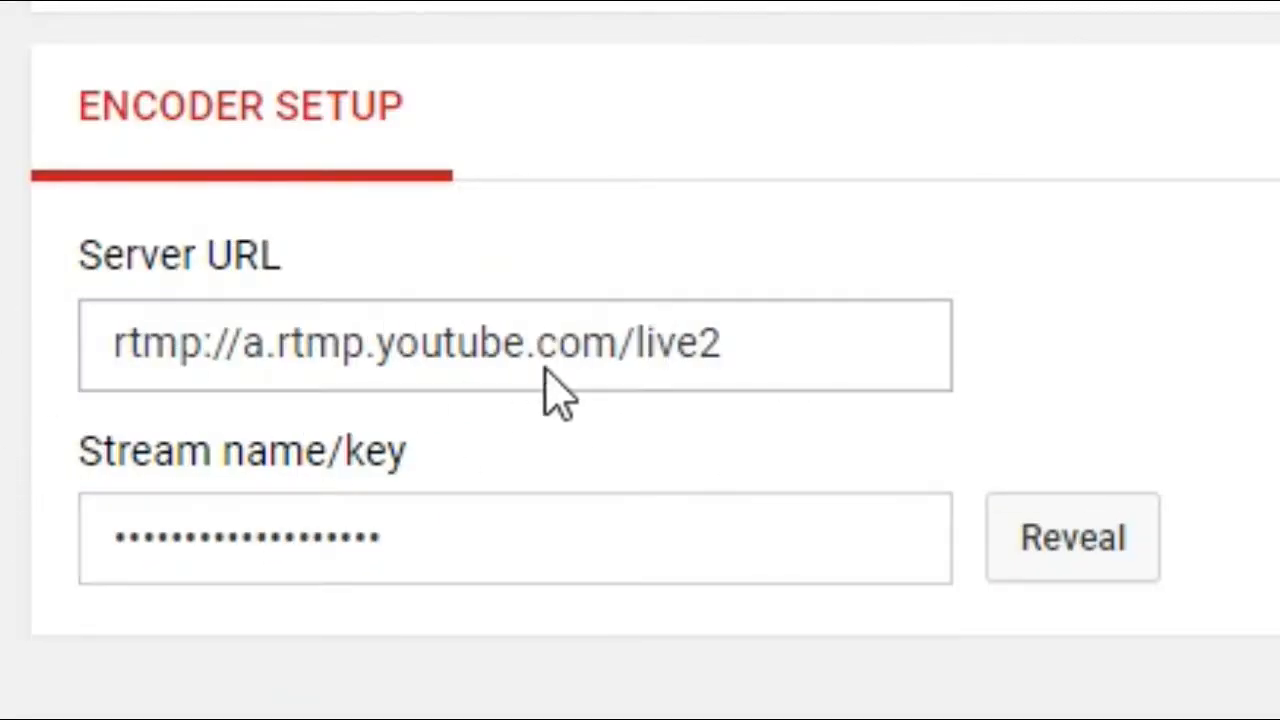
{"action": "right_click", "coordinate": [550, 390]}
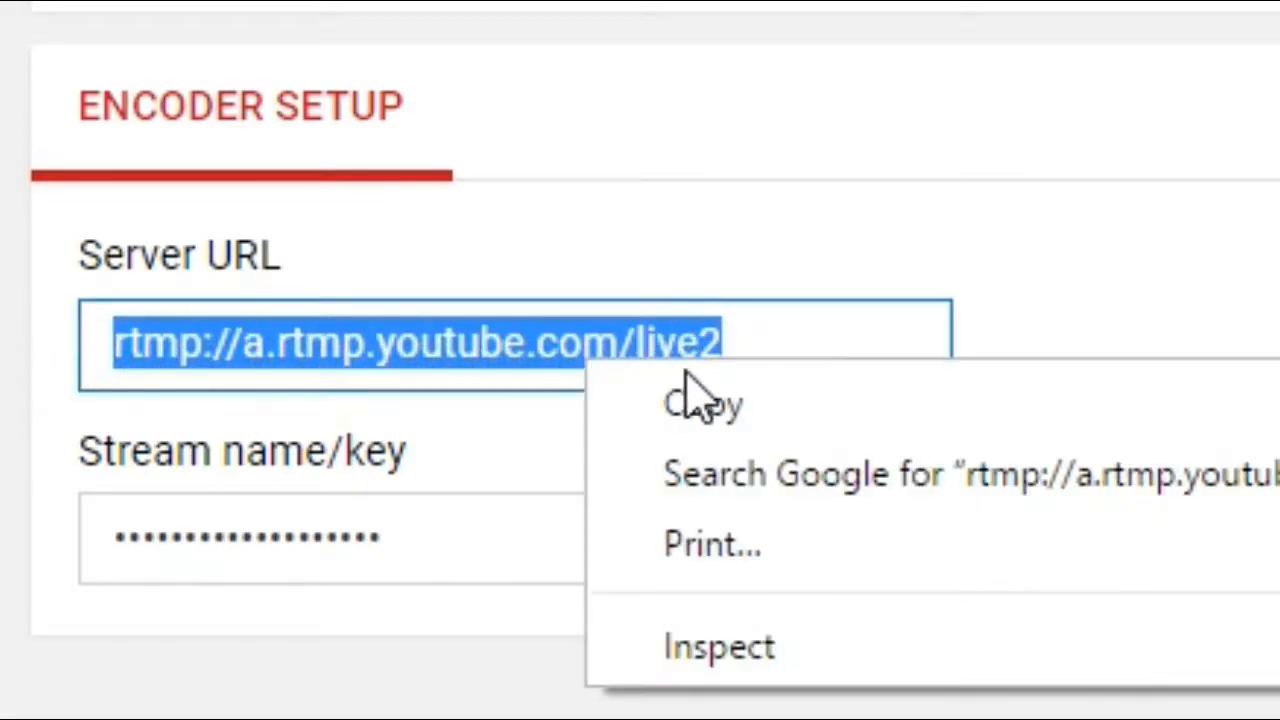
{"action": "left_click", "coordinate": [702, 404]}
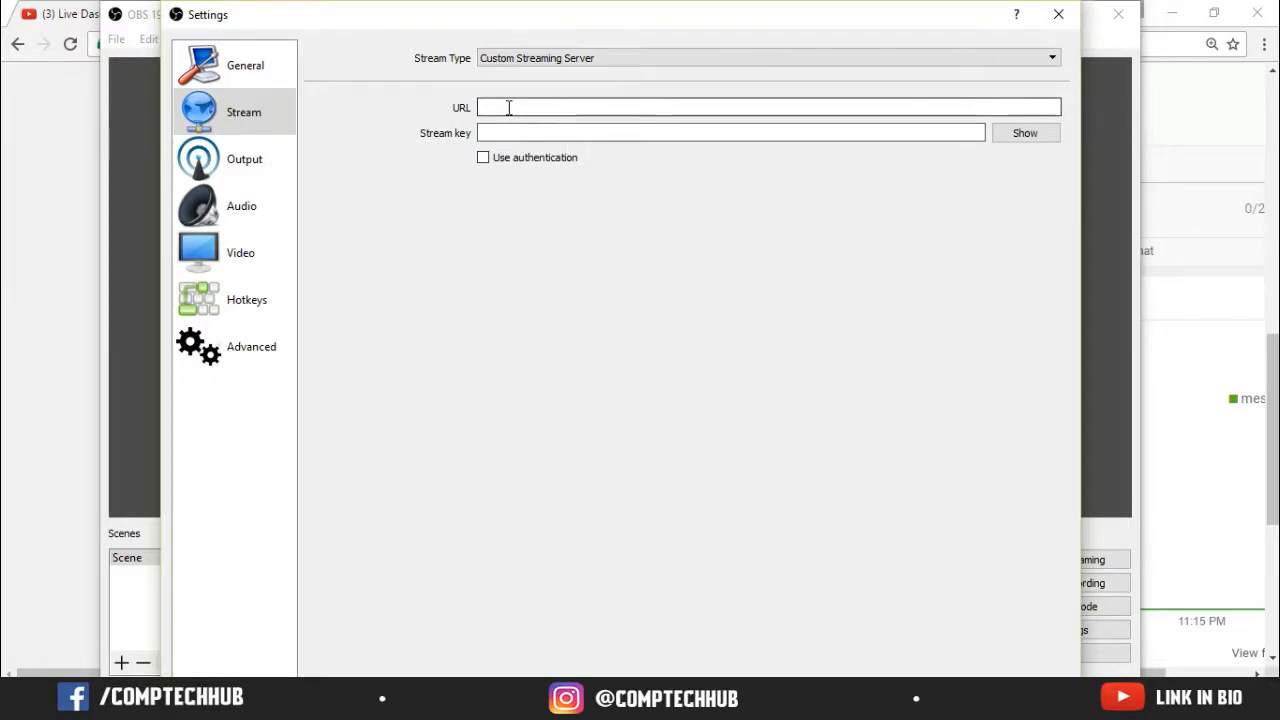
Paste rtmp://a.rtmp.youtube.com/live2 into OBS's custom server URL field
{"action": "right_click", "coordinate": [508, 108]}
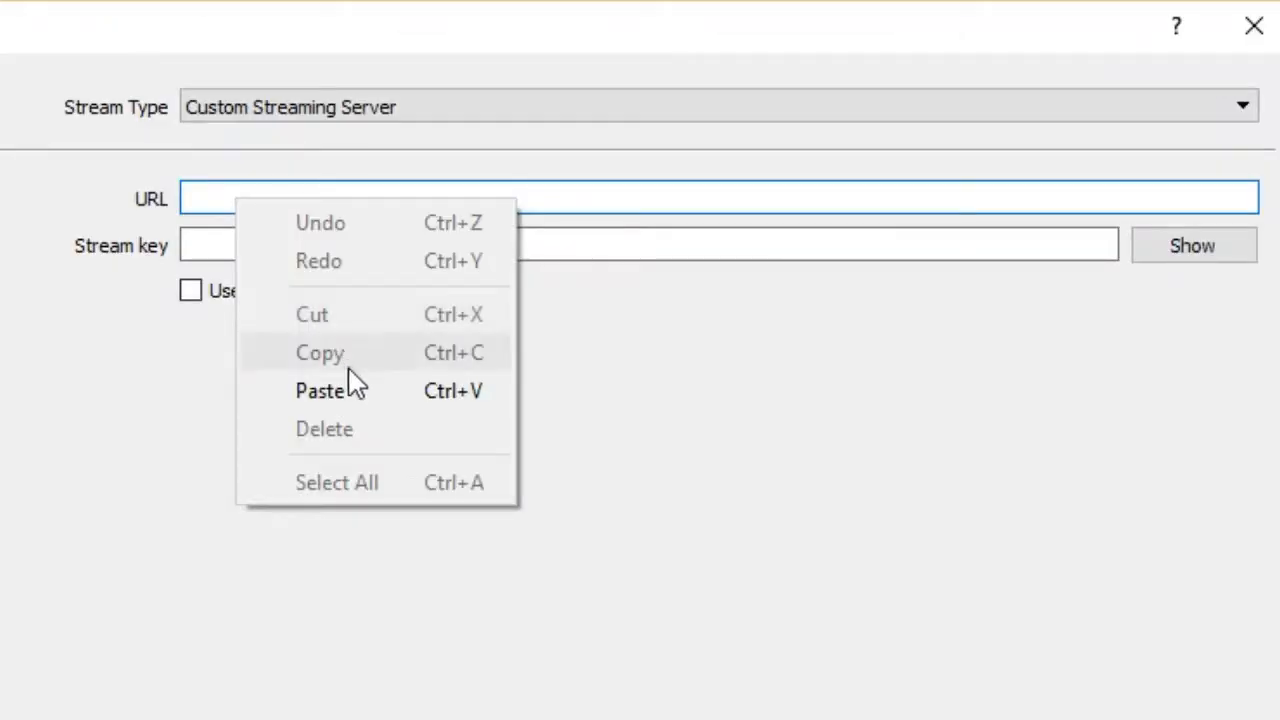
{"action": "left_click", "coordinate": [320, 390]}
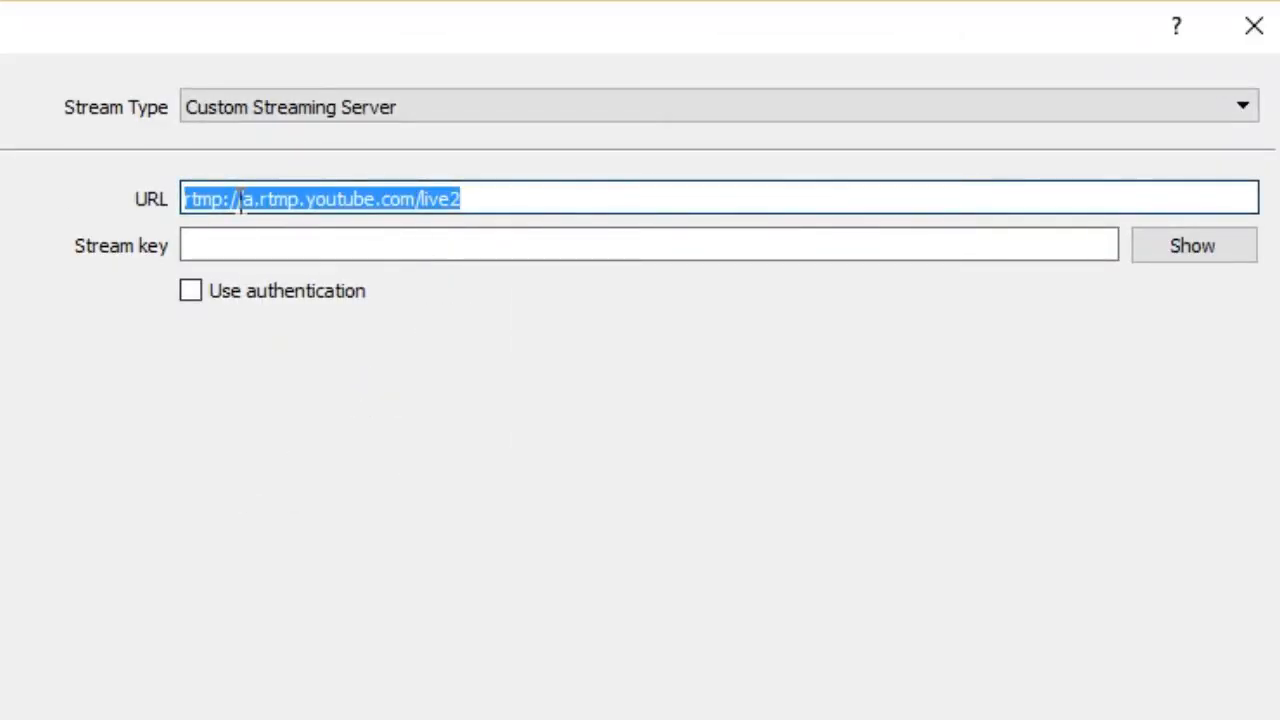
{"action": "mouse_move", "coordinate": [204, 242]}
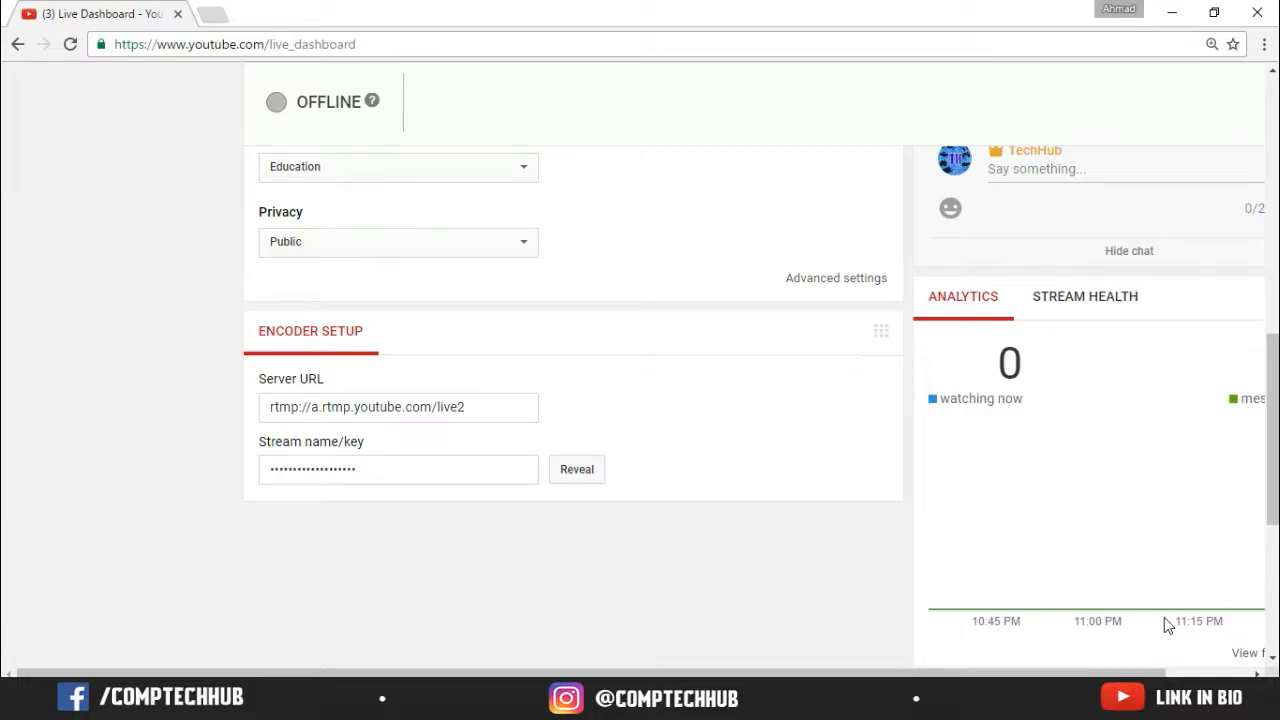
{"action": "mouse_move", "coordinate": [520, 440]}
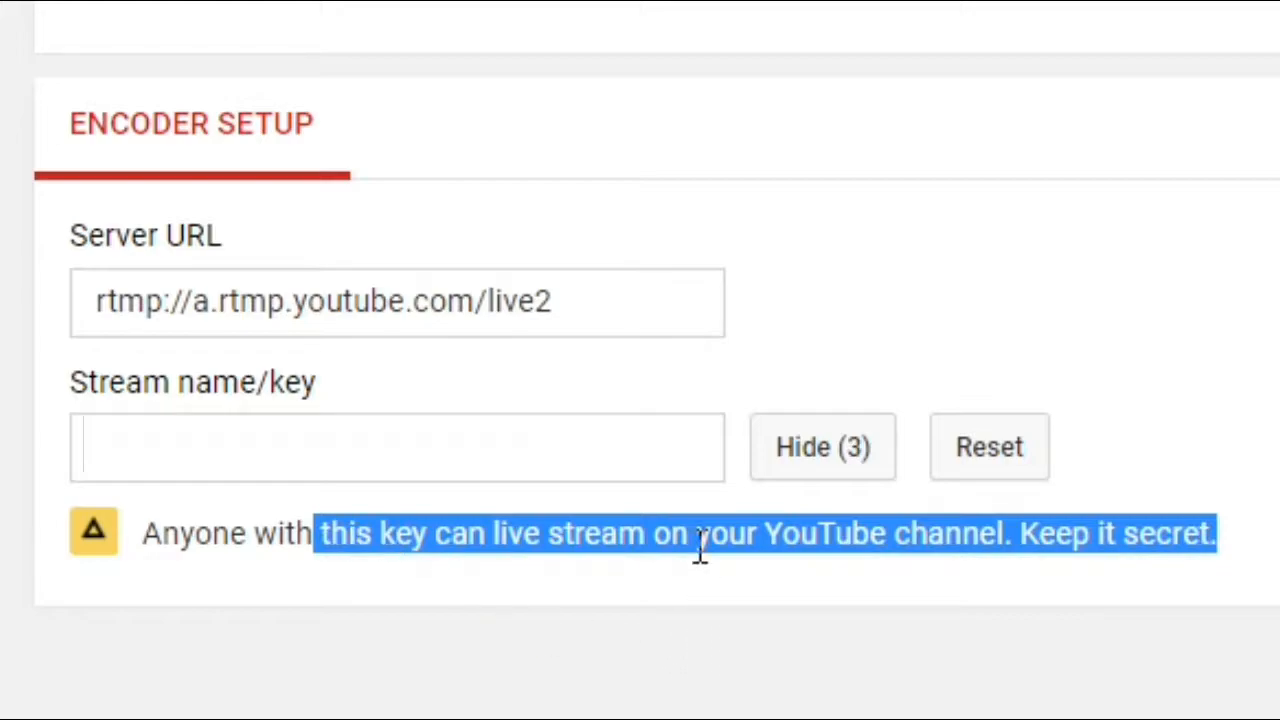
Select the revealed stream name/key and copy it
{"action": "left_click", "coordinate": [822, 448]}
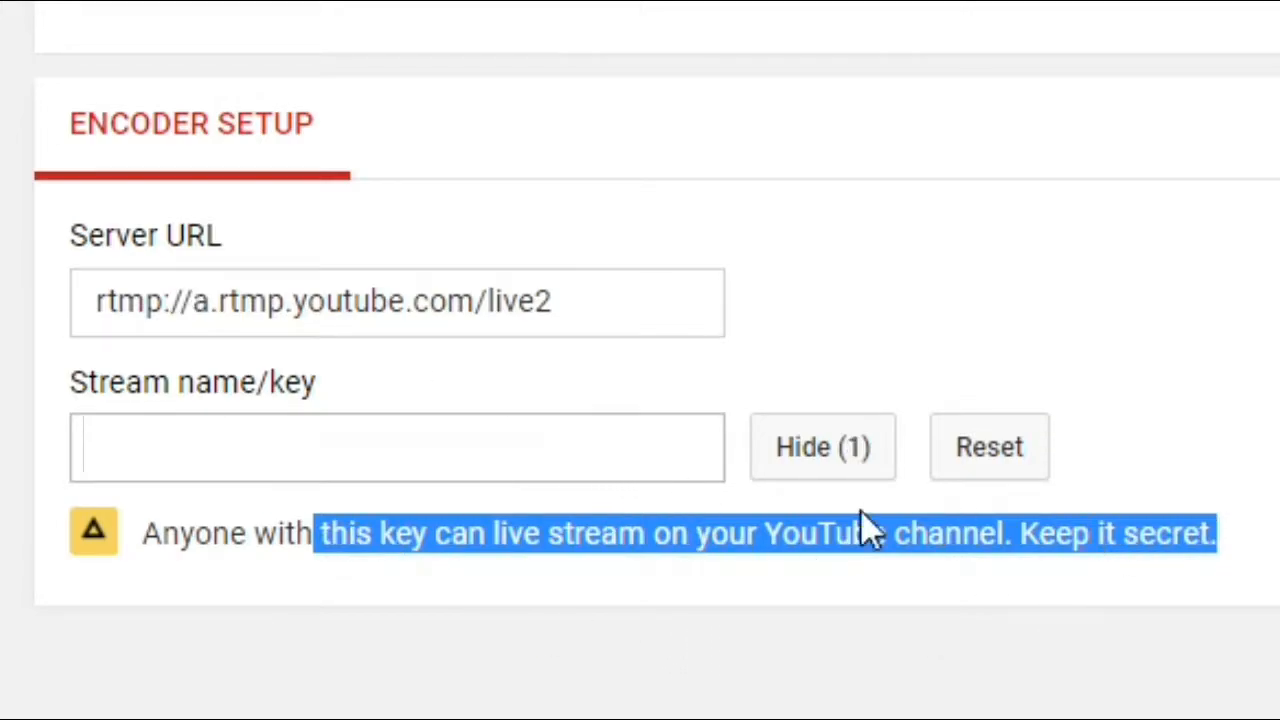
{"action": "left_click", "coordinate": [822, 448]}
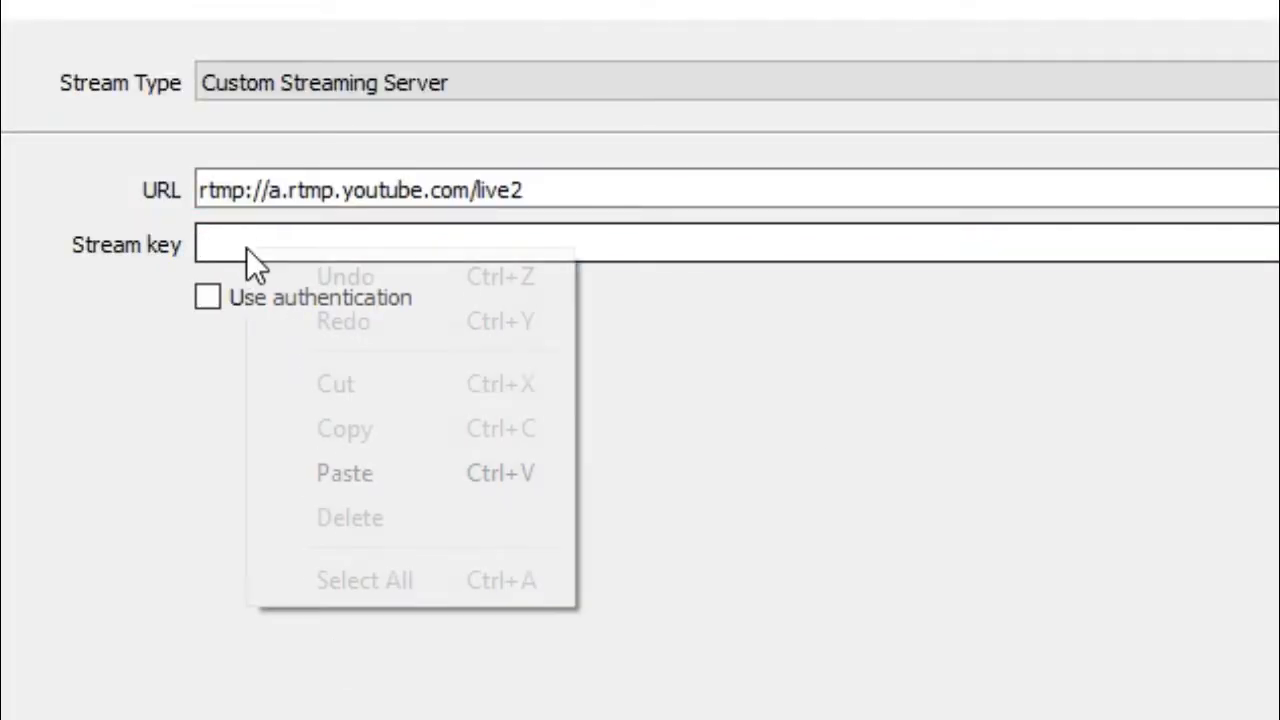
Paste the copied stream key into OBS and save with OK
{"action": "left_click", "coordinate": [344, 472]}
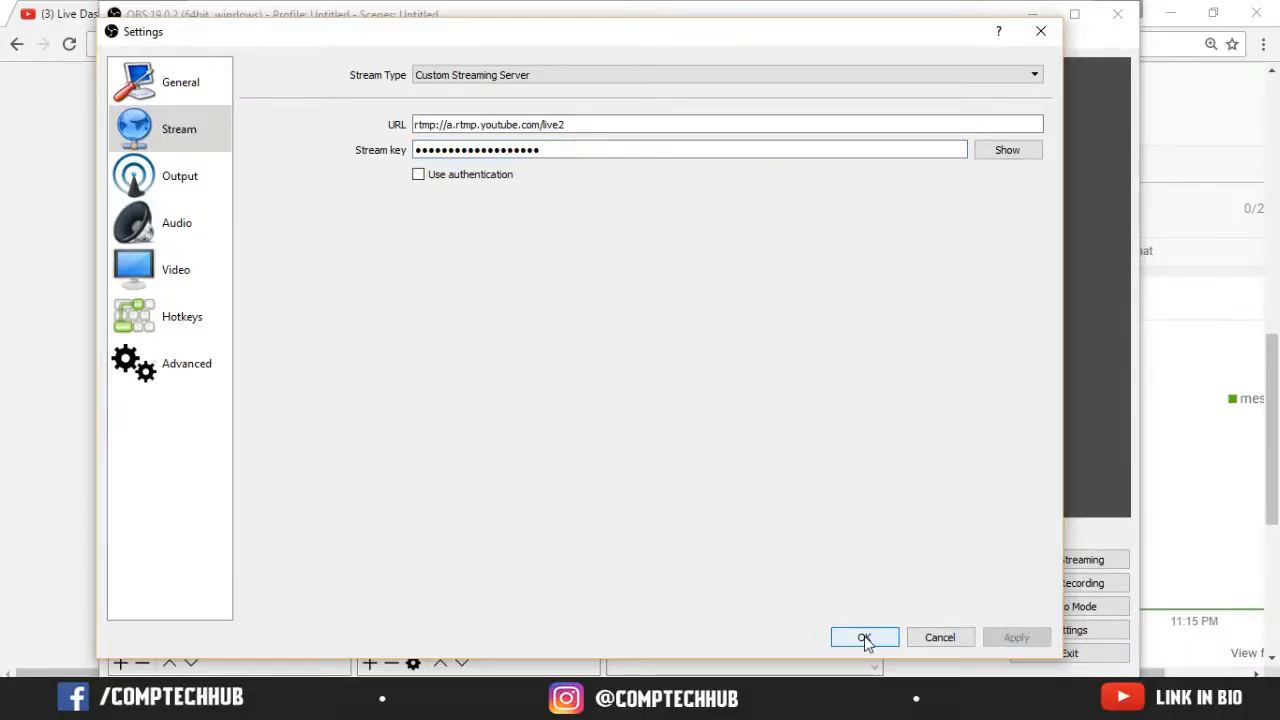
{"action": "left_click", "coordinate": [864, 636]}
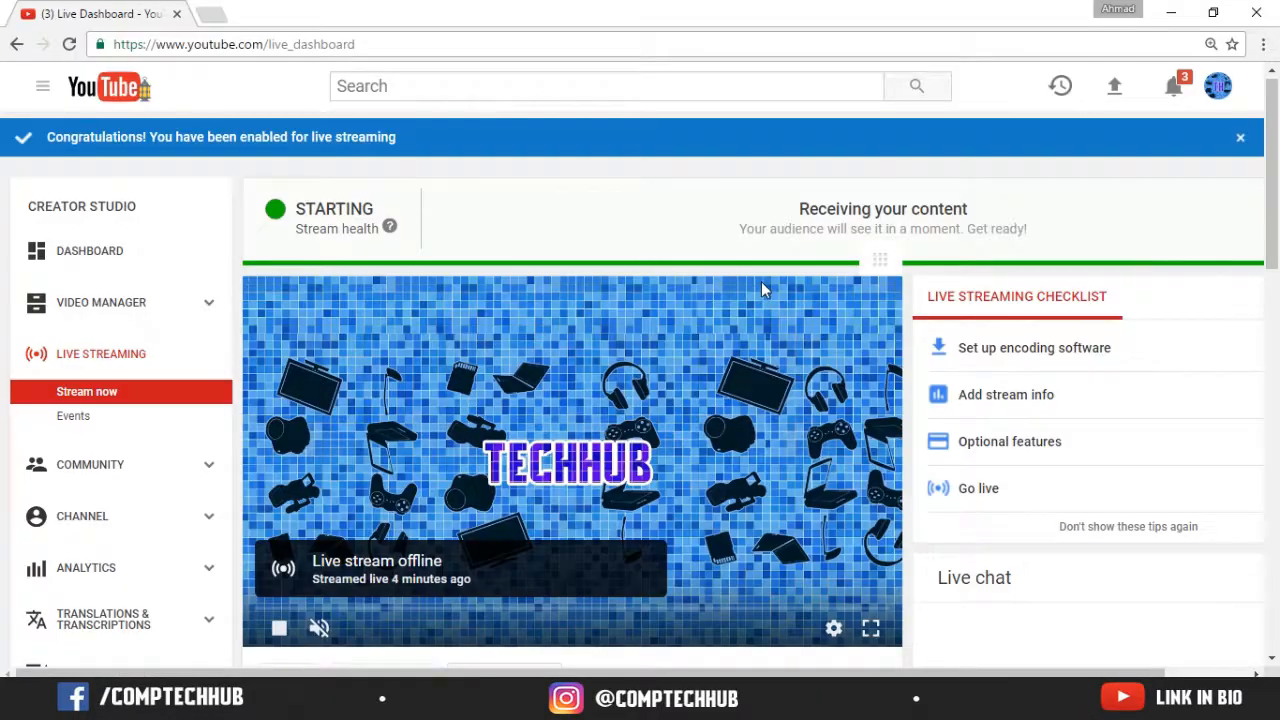
Play the live stream preview on the Live Dashboard once status shows Live
{"action": "left_click", "coordinate": [280, 628]}
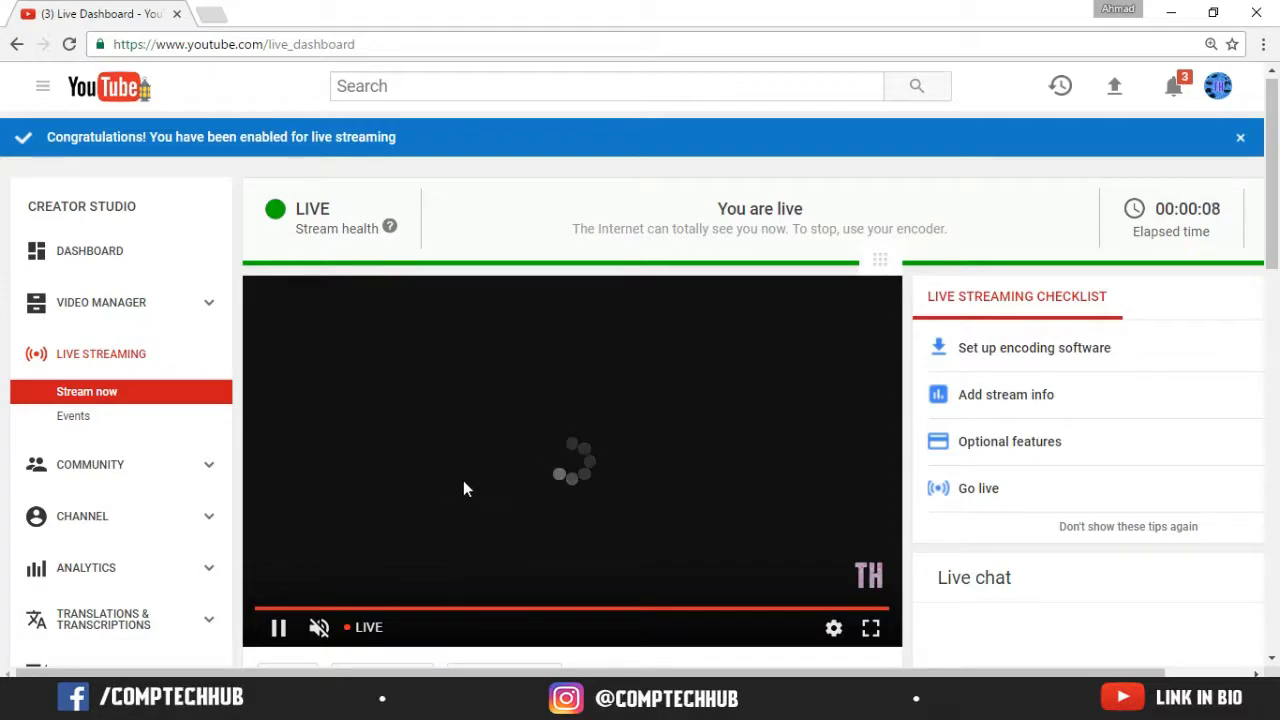
{"action": "mouse_move", "coordinate": [476, 488]}
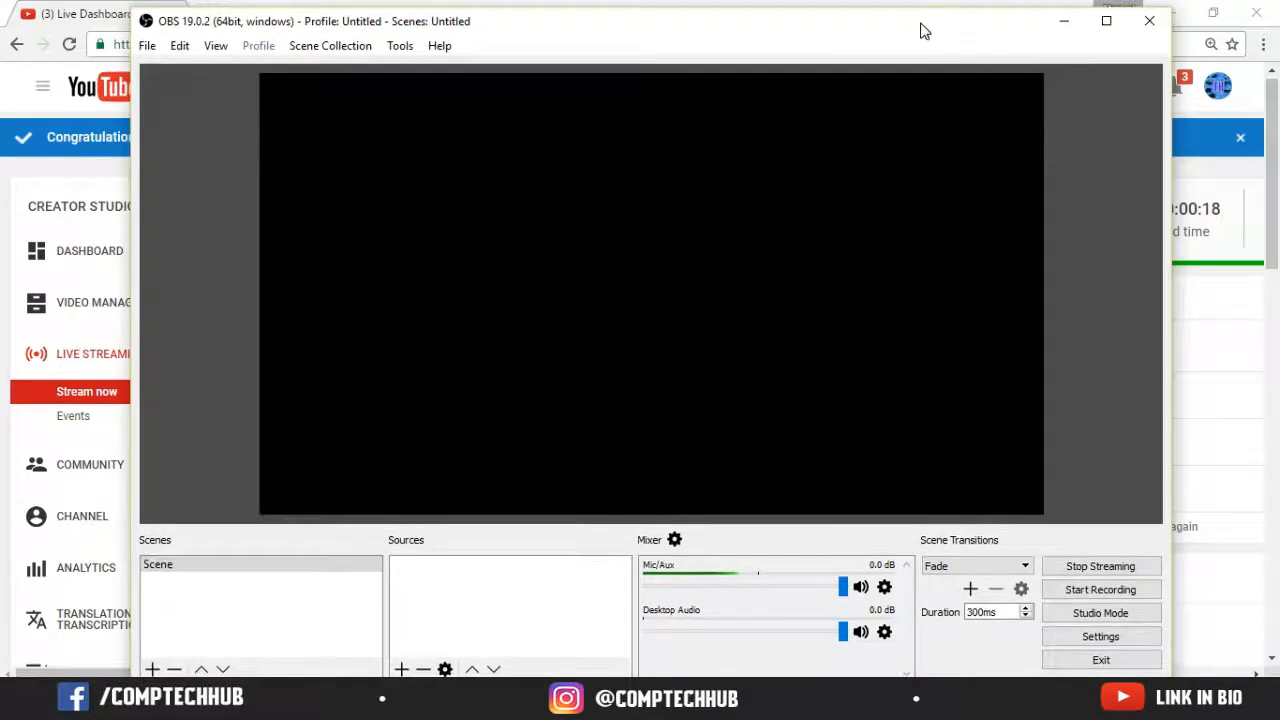
{"action": "mouse_move", "coordinate": [446, 640]}
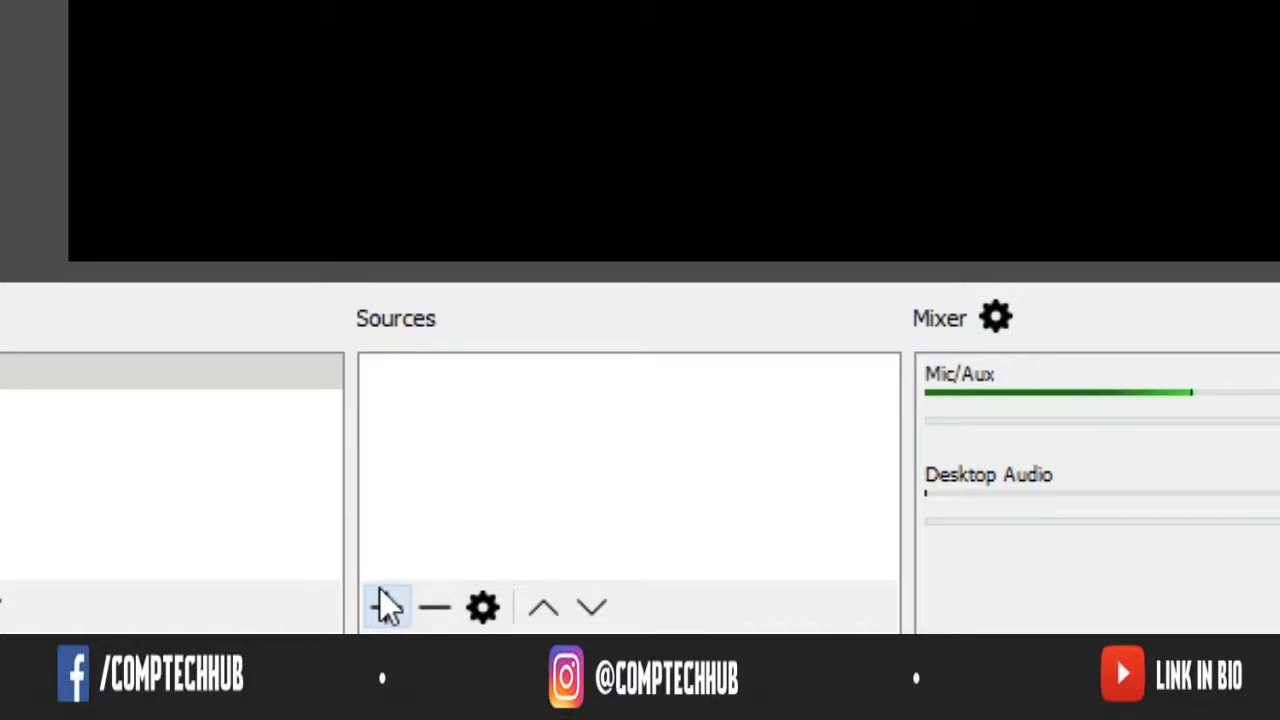
Create a Display Capture source of the 1366x768 screen with default properties
{"action": "left_click", "coordinate": [386, 608]}
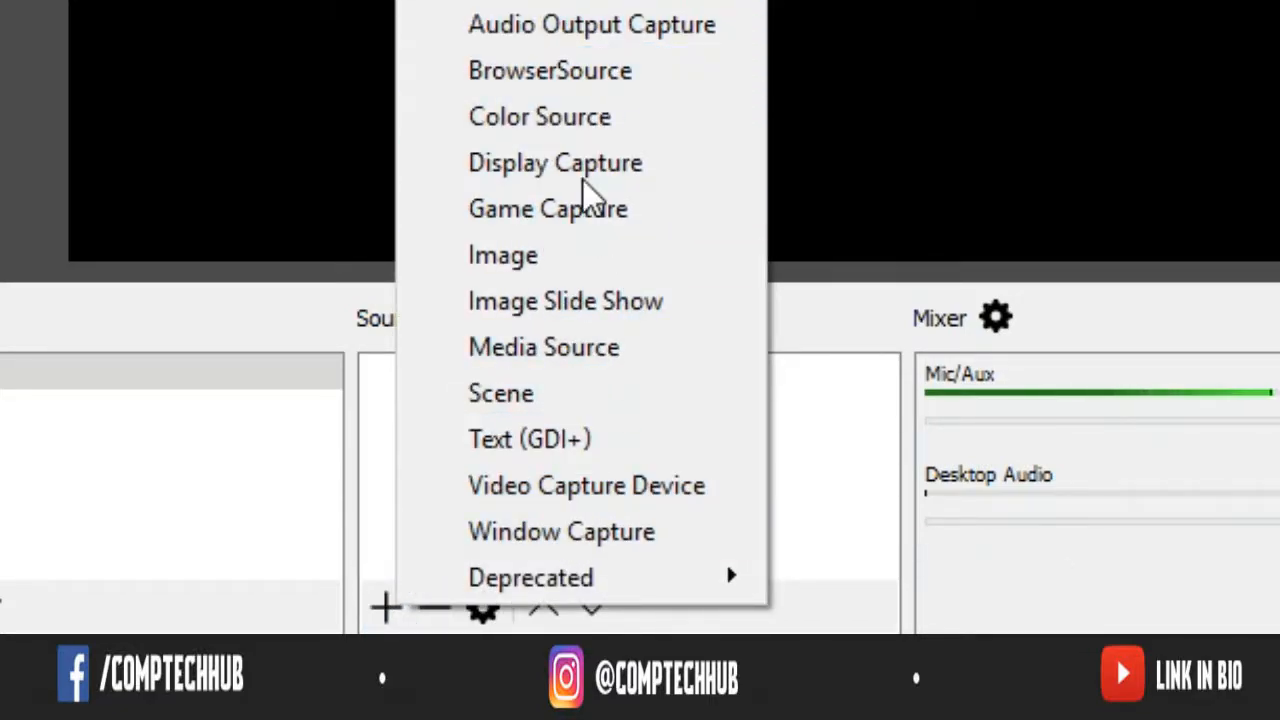
{"action": "left_click", "coordinate": [556, 162]}
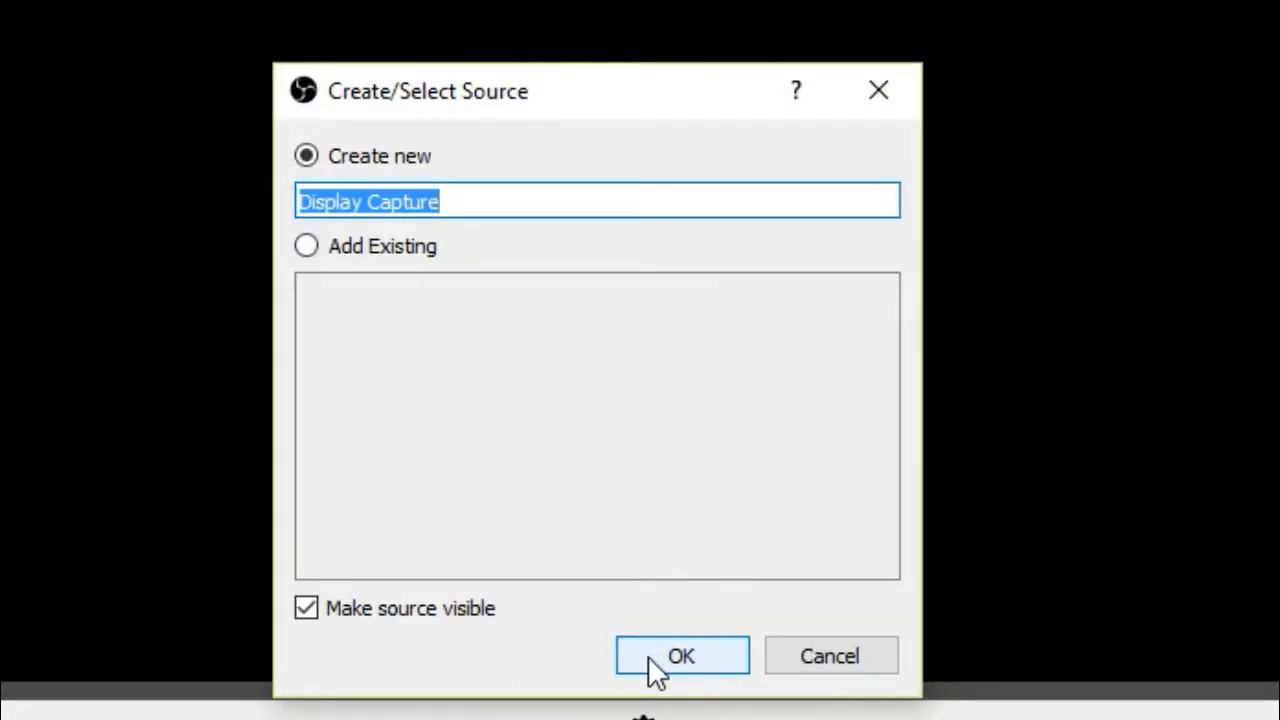
{"action": "left_click", "coordinate": [680, 656]}
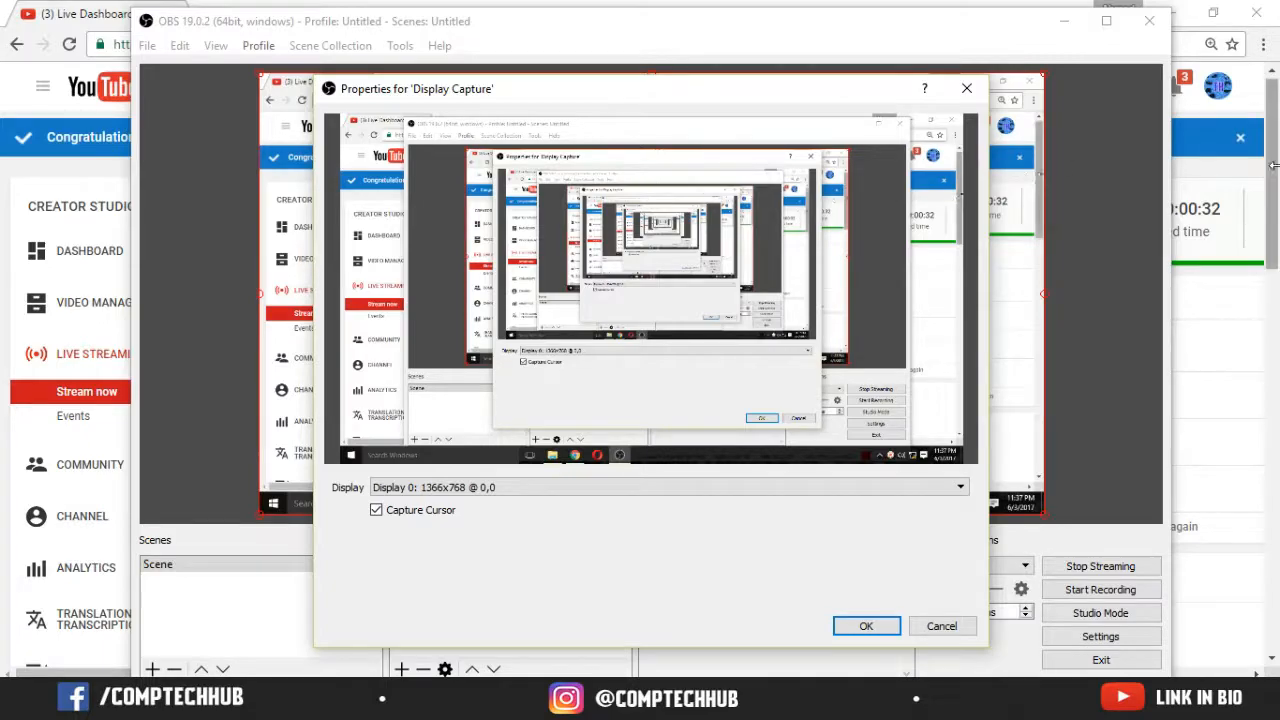
{"action": "left_click", "coordinate": [866, 624]}
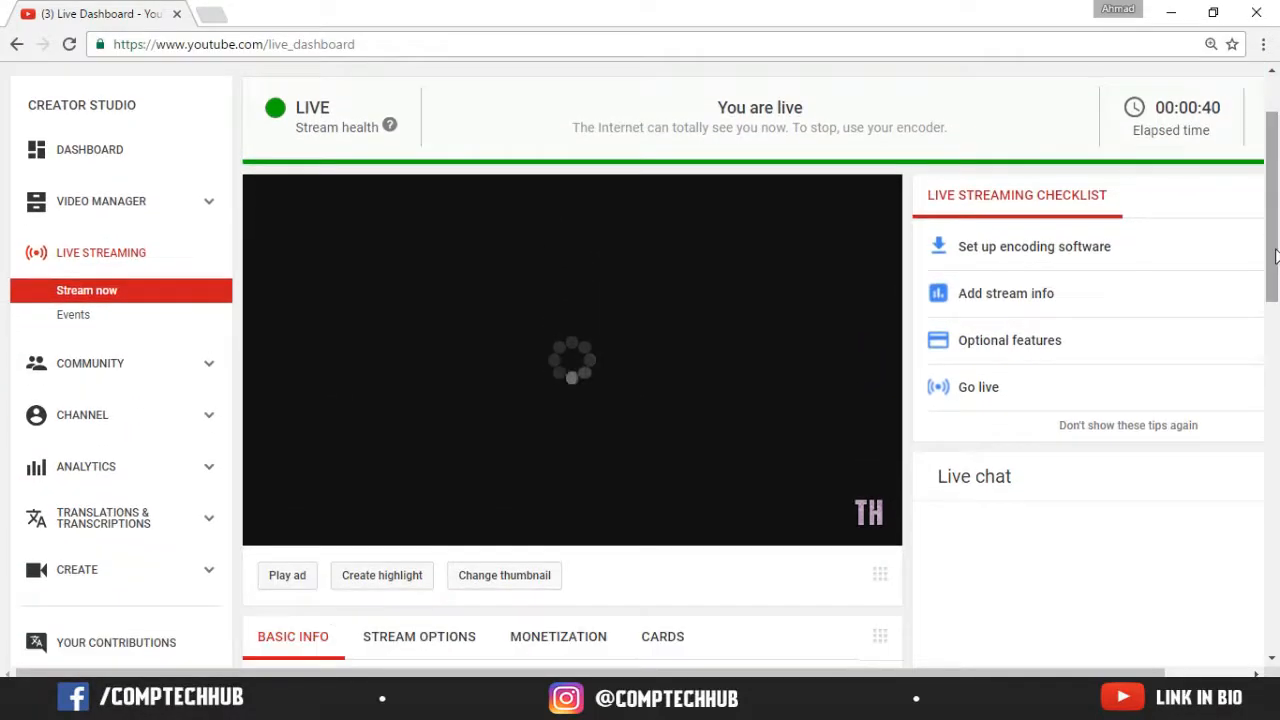
Scroll the Live Dashboard to watch the preview showing the captured desktop
{"action": "scroll", "scroll_direction": "down", "scroll_amount": 3}
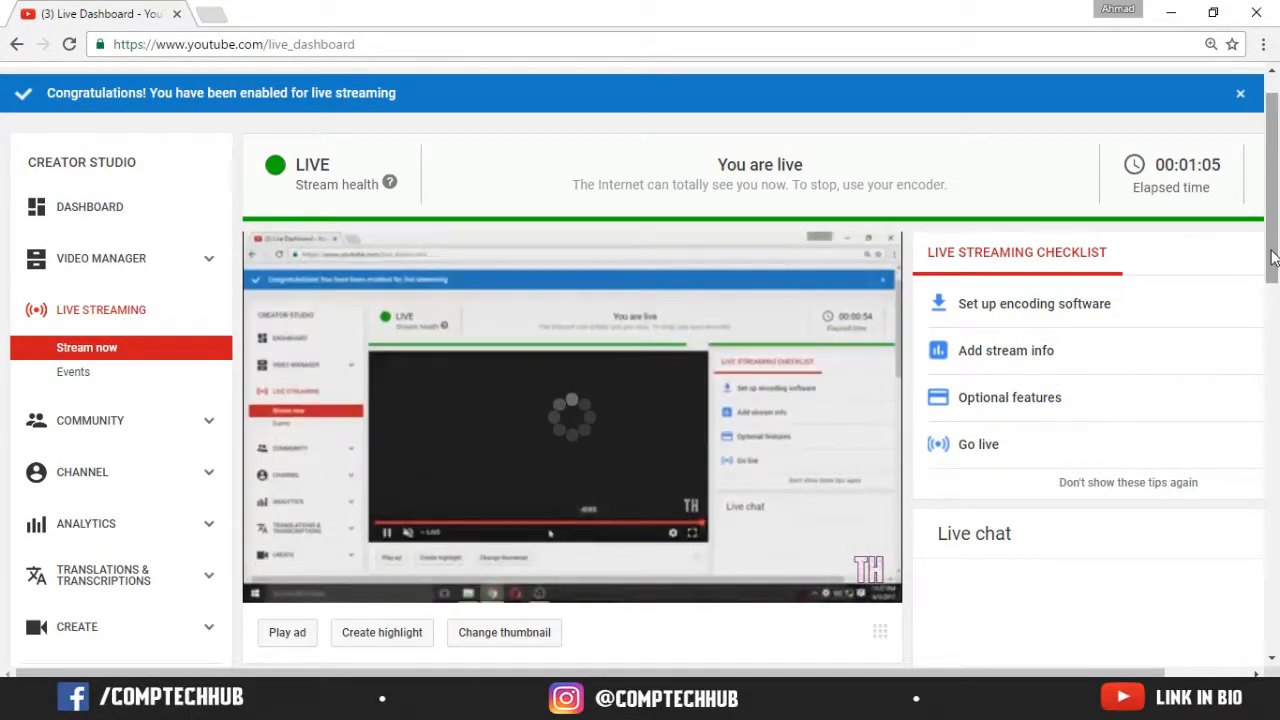
{"action": "scroll", "scroll_direction": "down", "scroll_amount": 3}
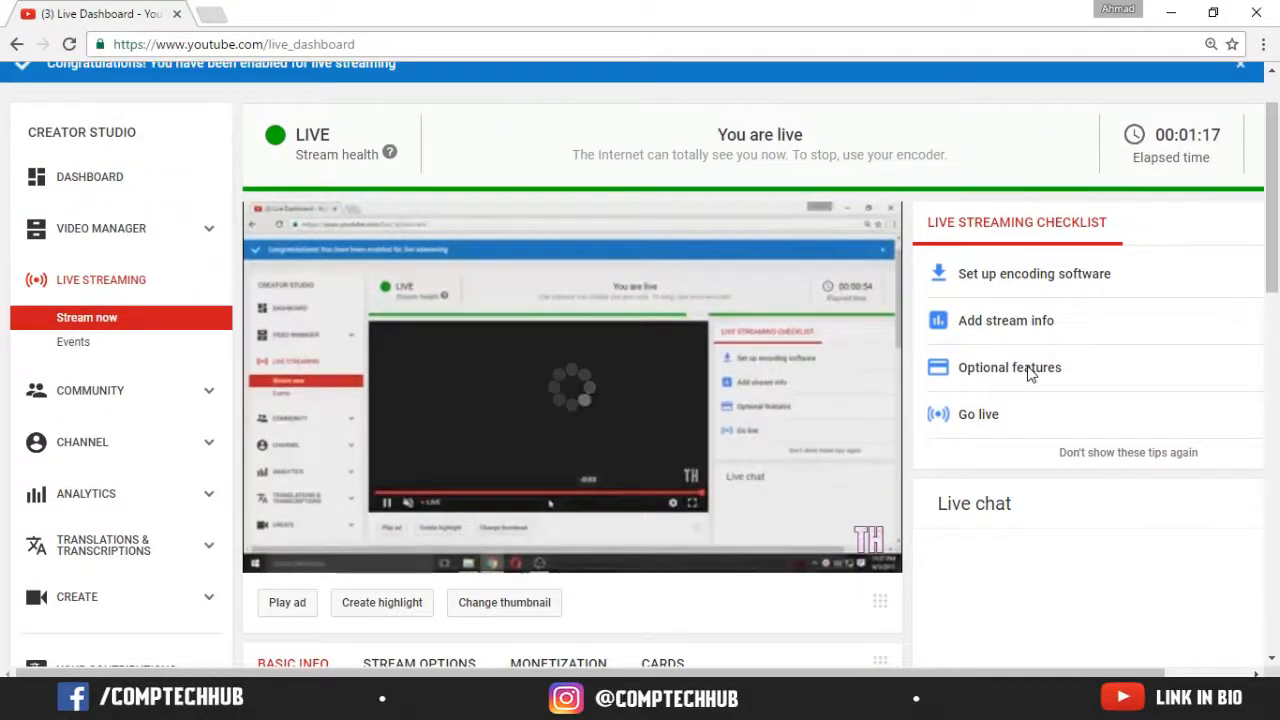